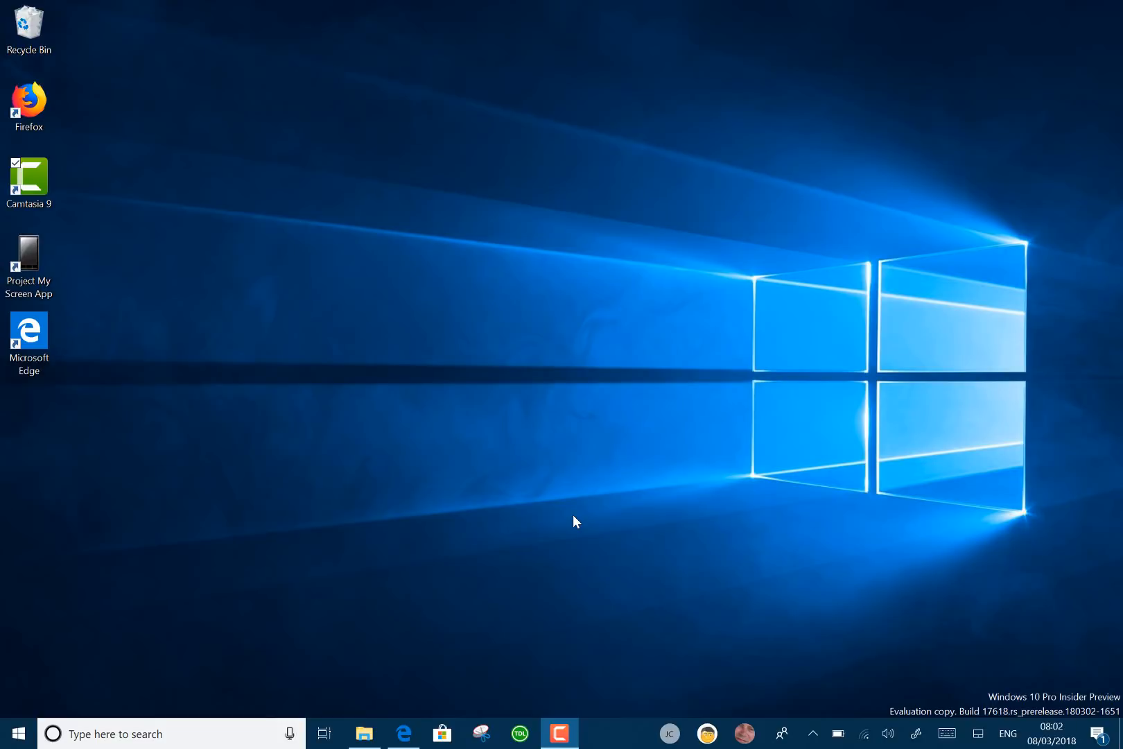
mouse_move(404, 734)
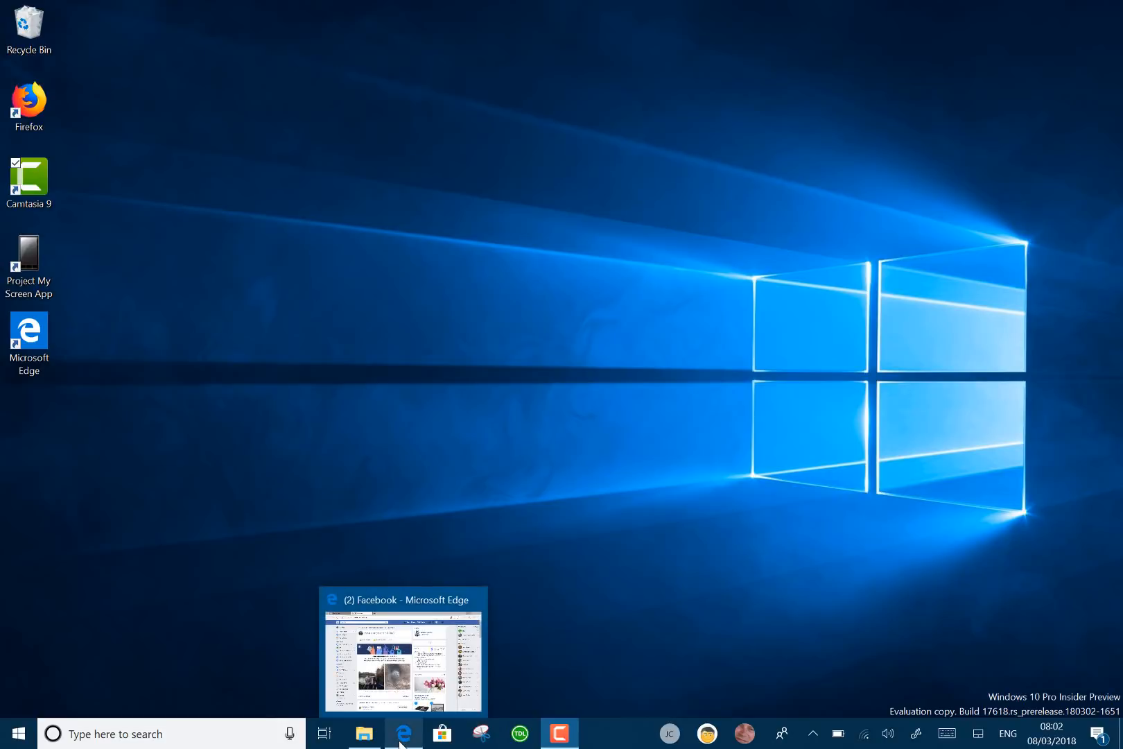
Step: Restore the grouped Facebook/File Explorer set from the taskbar and show the Quick access file view
click(401, 650)
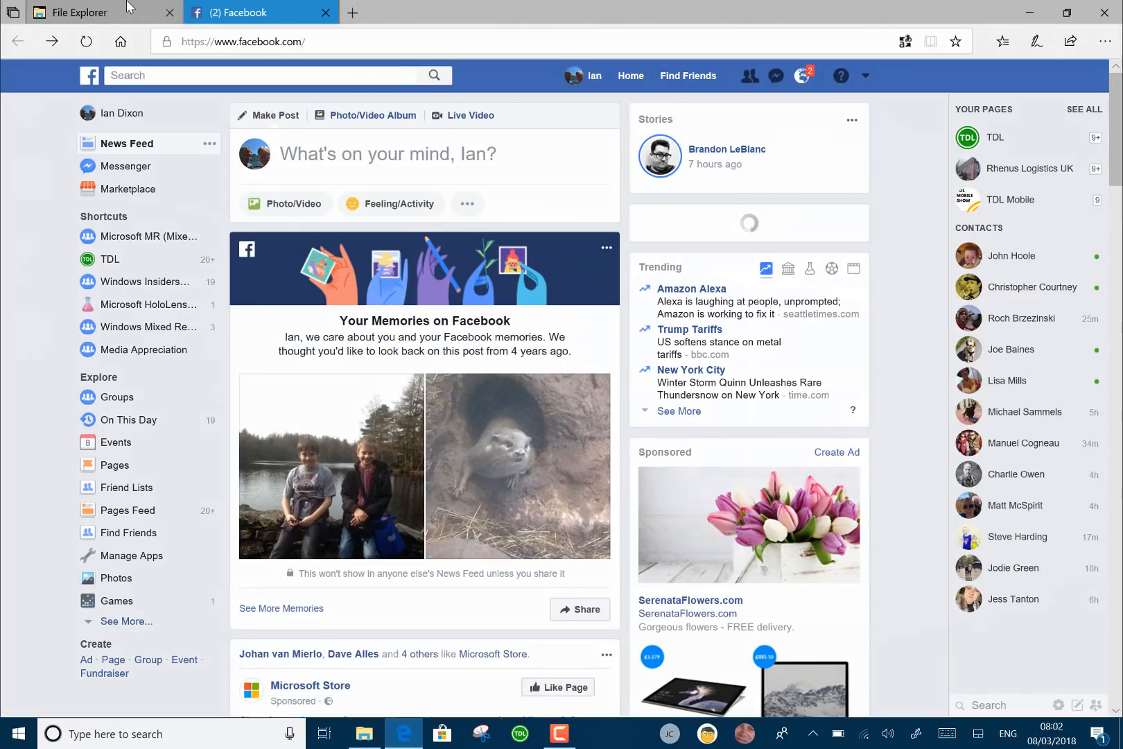
click(100, 13)
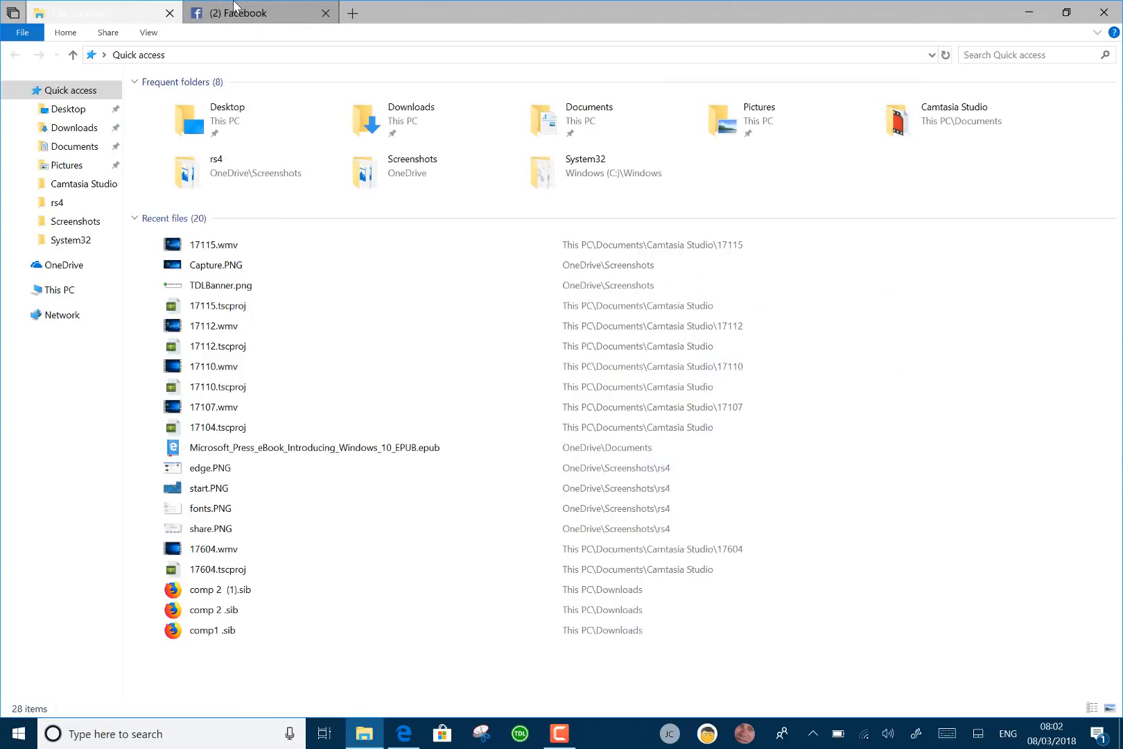
mouse_move(352, 12)
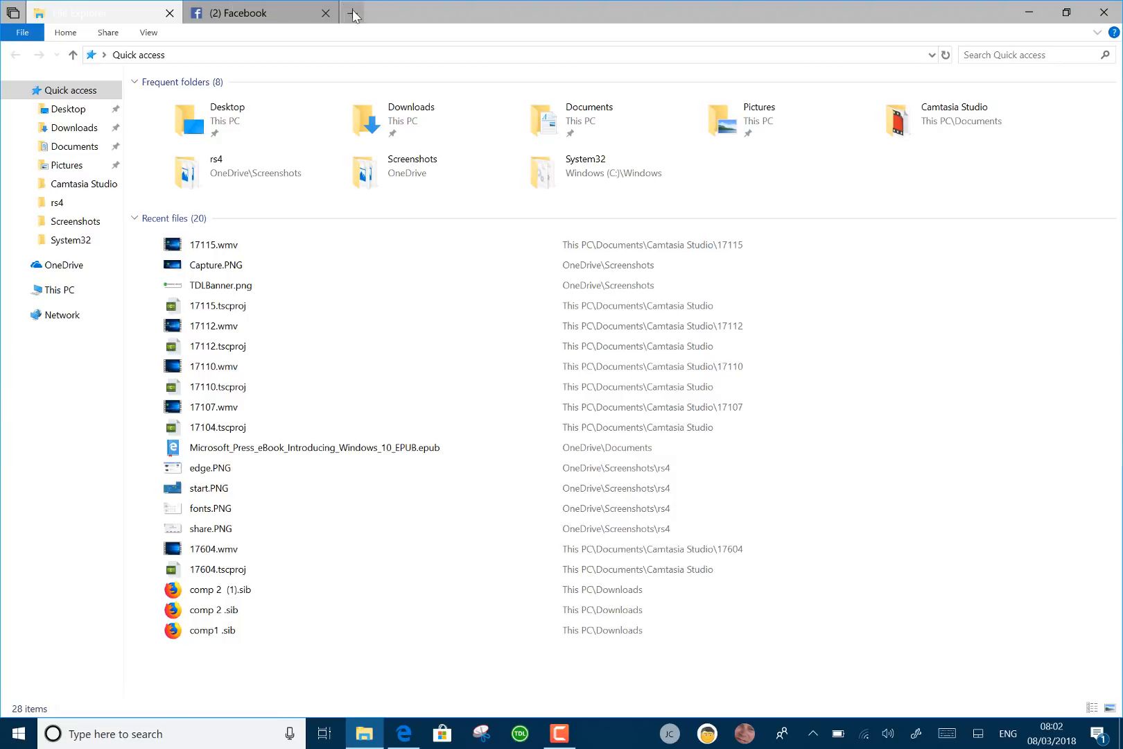
Step: Add a new browser page to the set, search 'note', and close the stray separate Notepad window
click(352, 12)
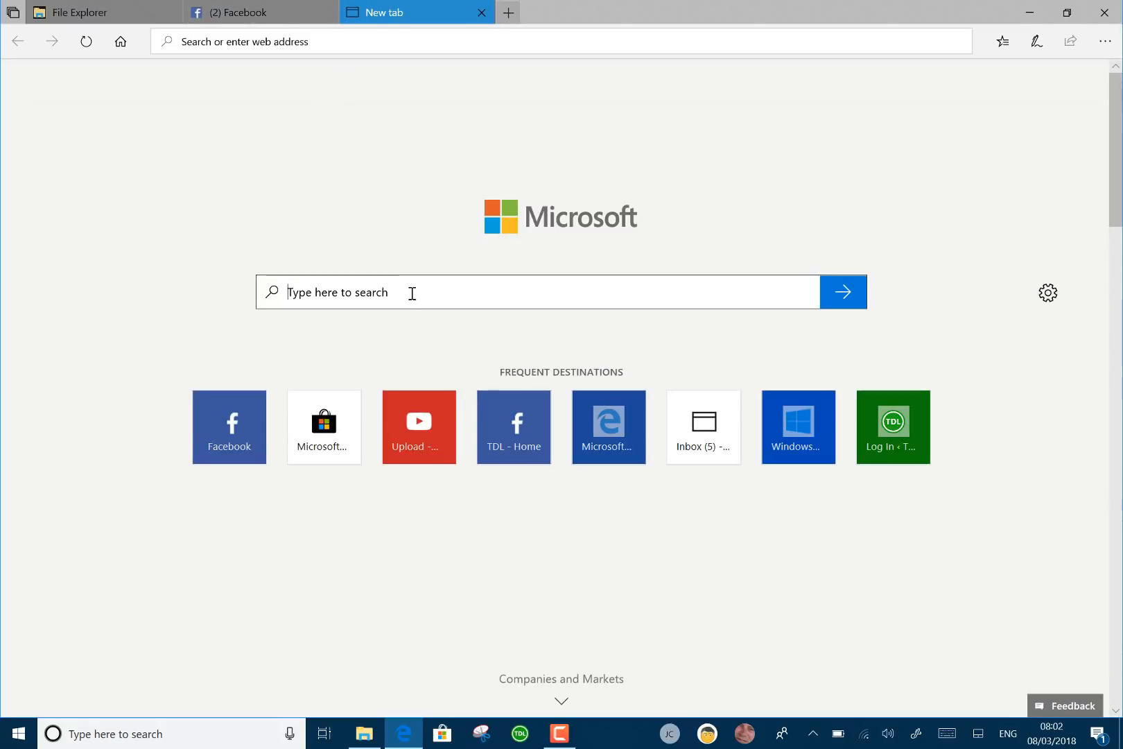
text(note)
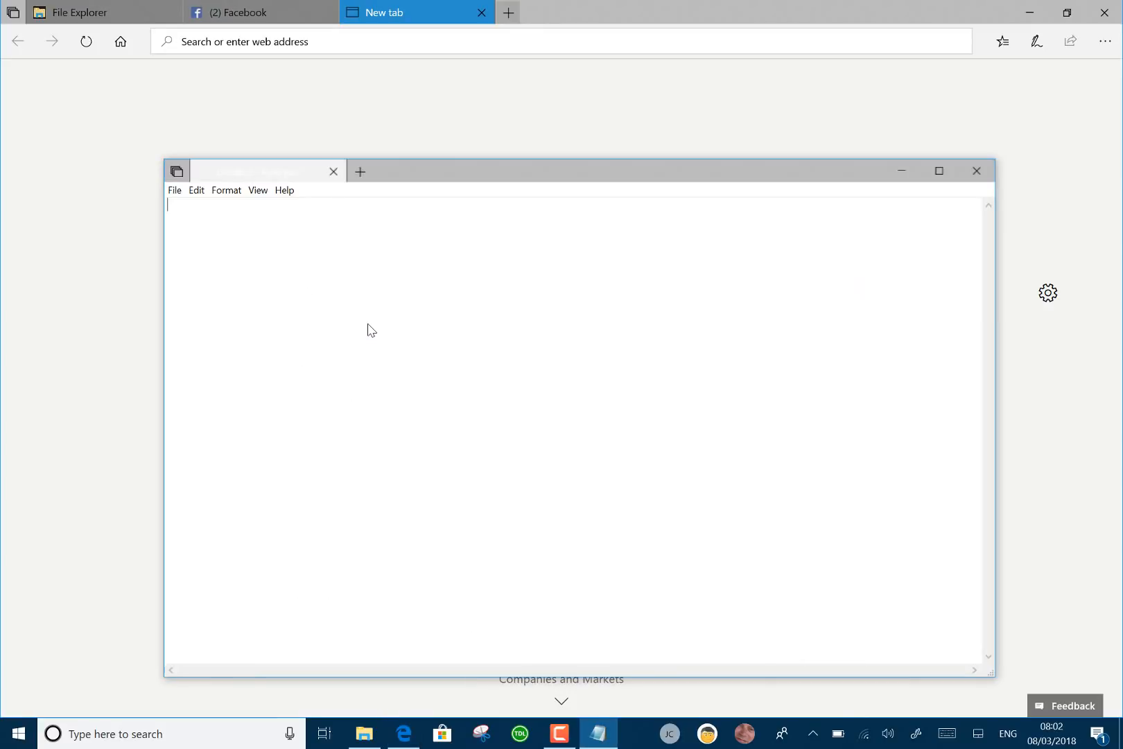
mouse_move(976, 172)
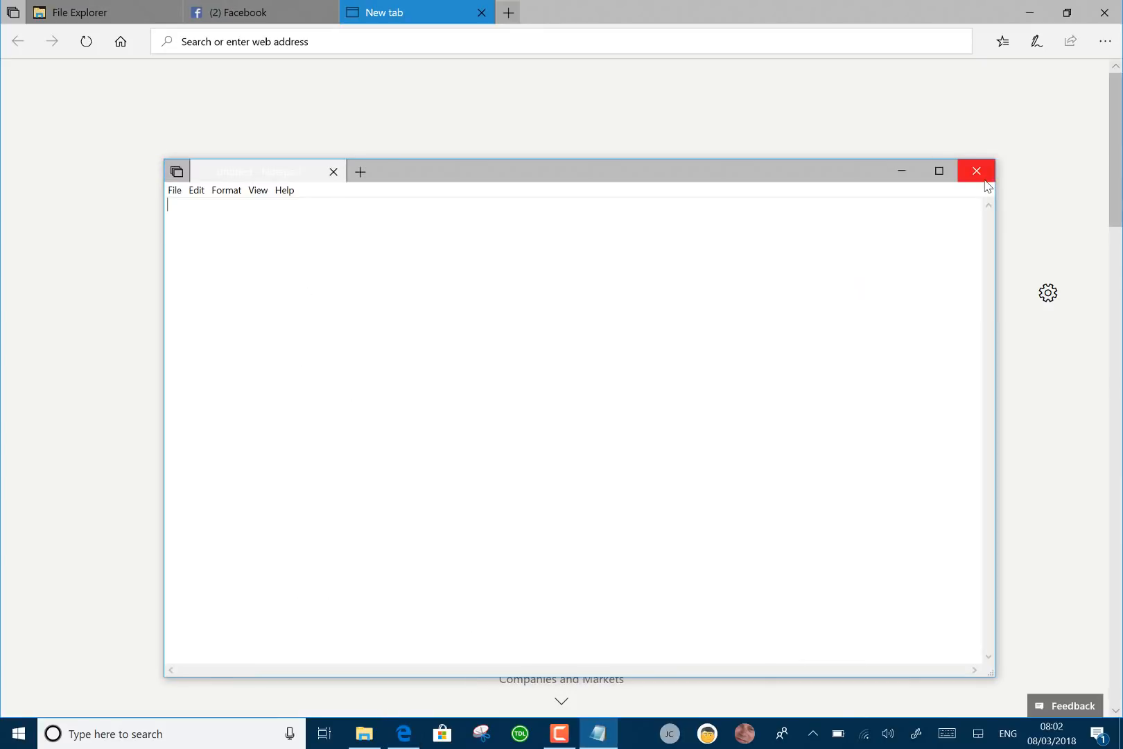
click(976, 170)
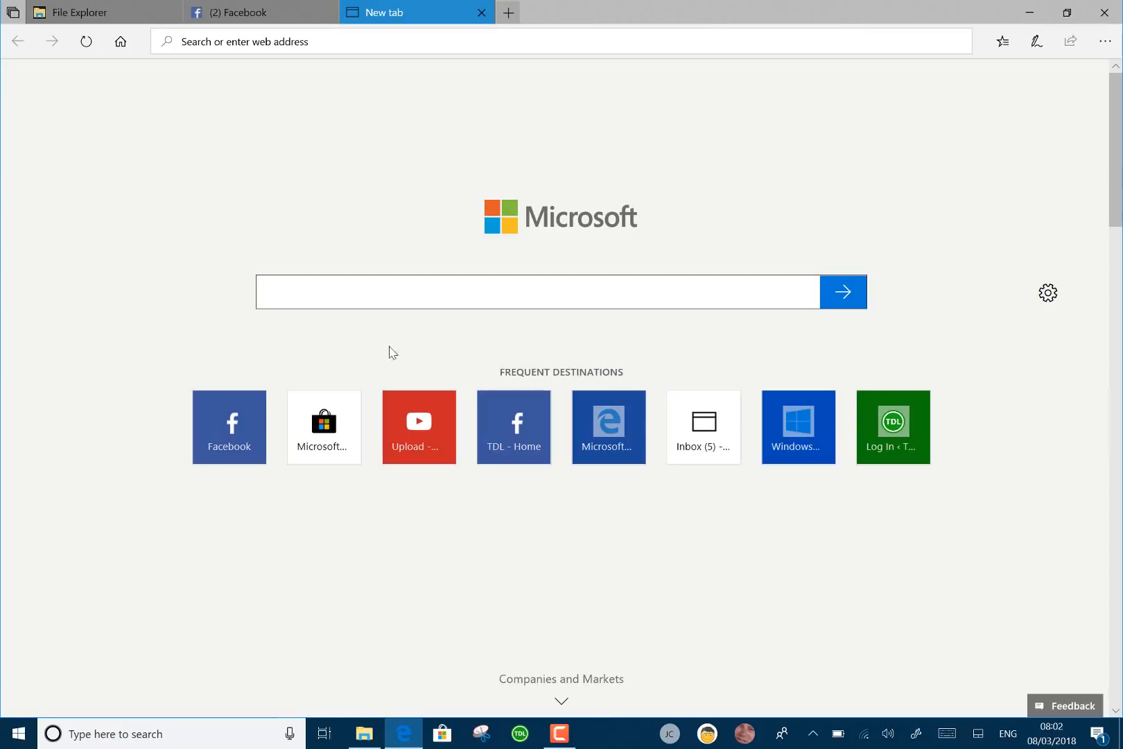
Step: Search 'note' again and launch Notepad - Desktop app so it joins the set as a tab
text(no)
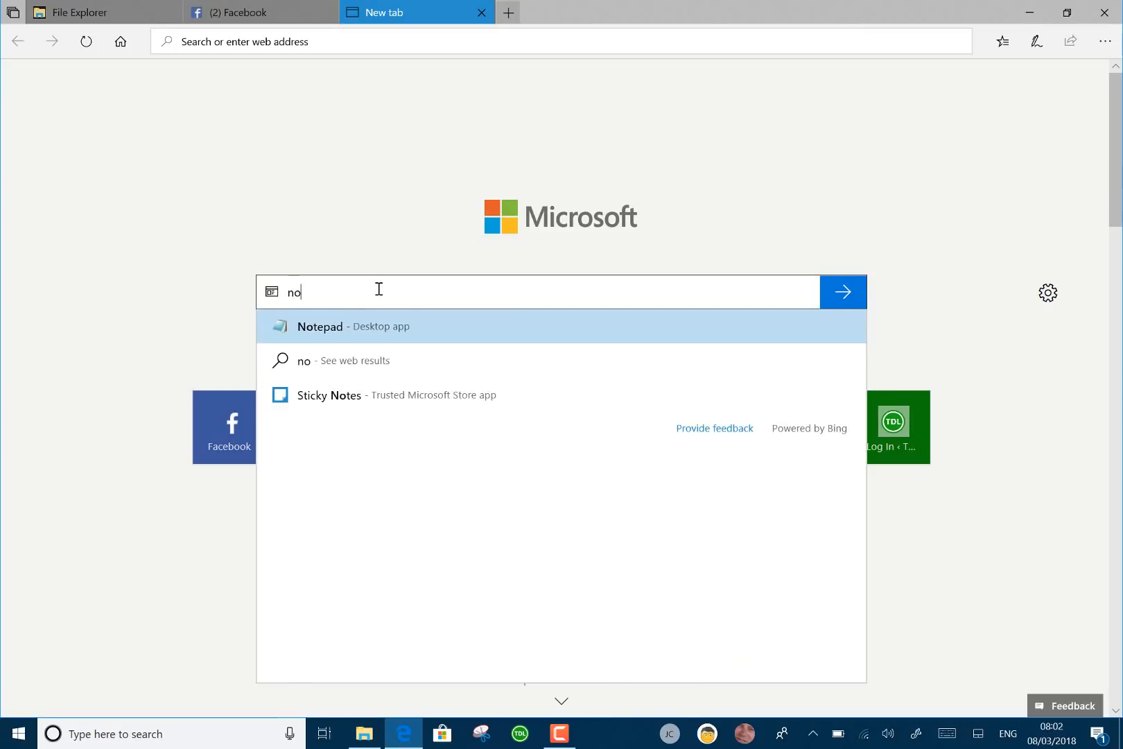
text(te)
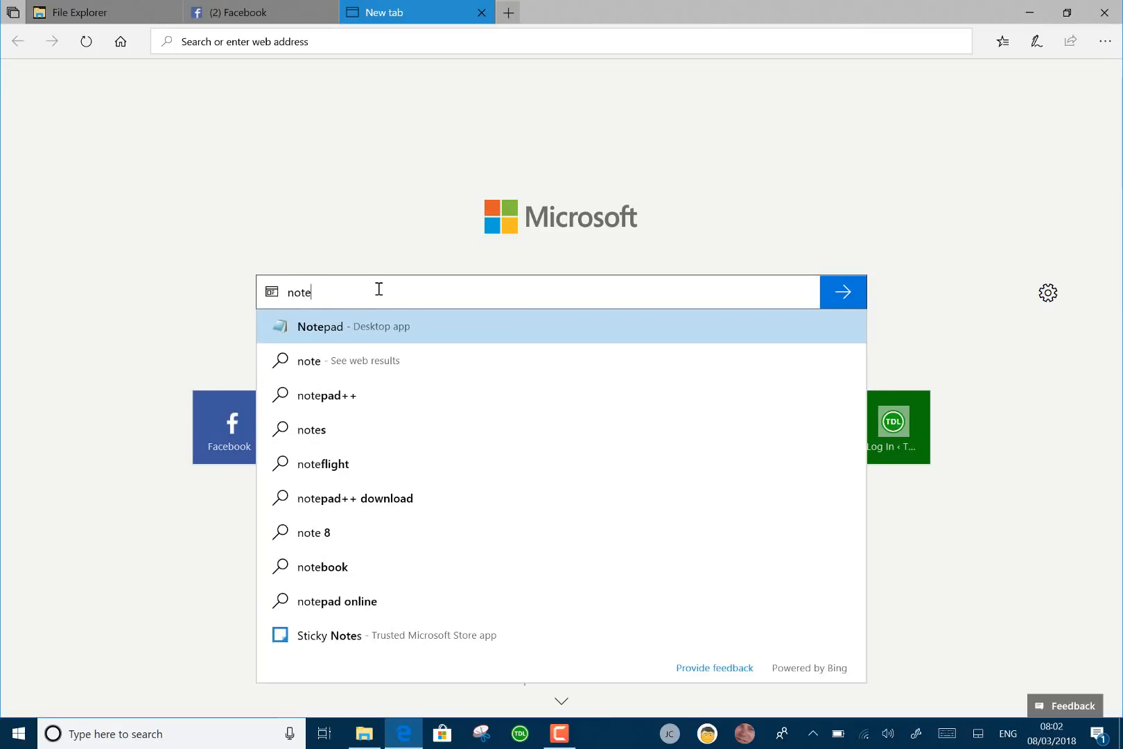
click(319, 327)
text(th)
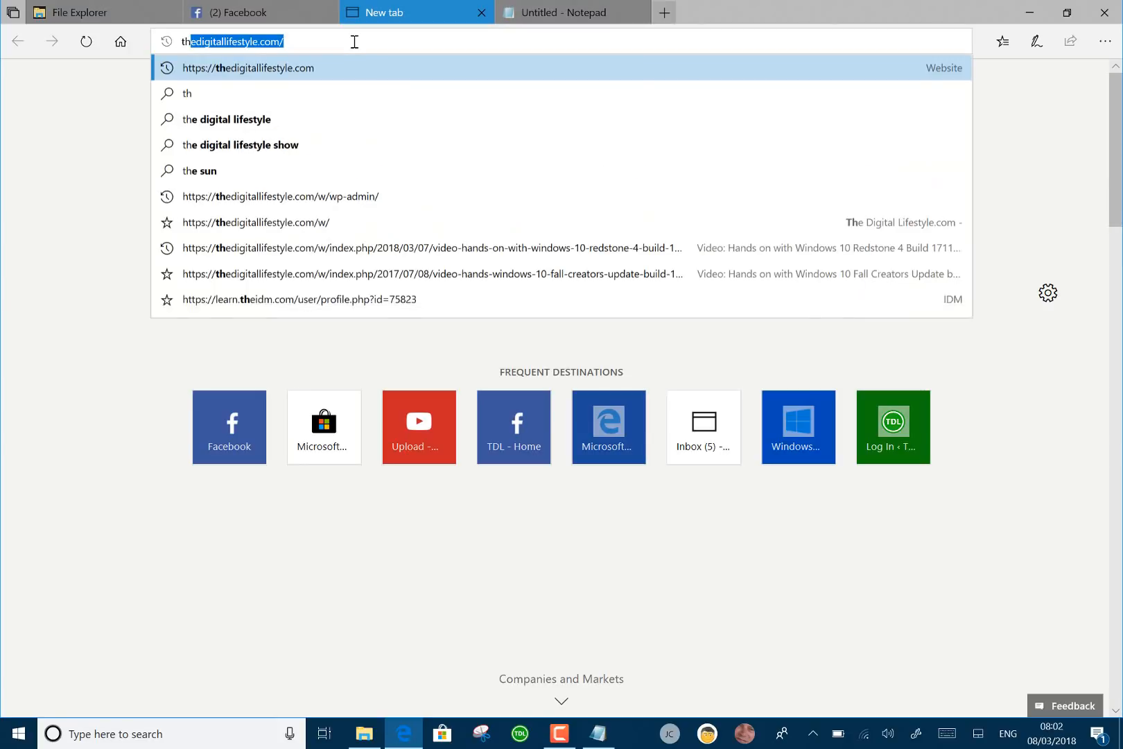
Step: Glance back at the Quick access view, then bring The Digital Lifestyle homepage to the front
click(364, 734)
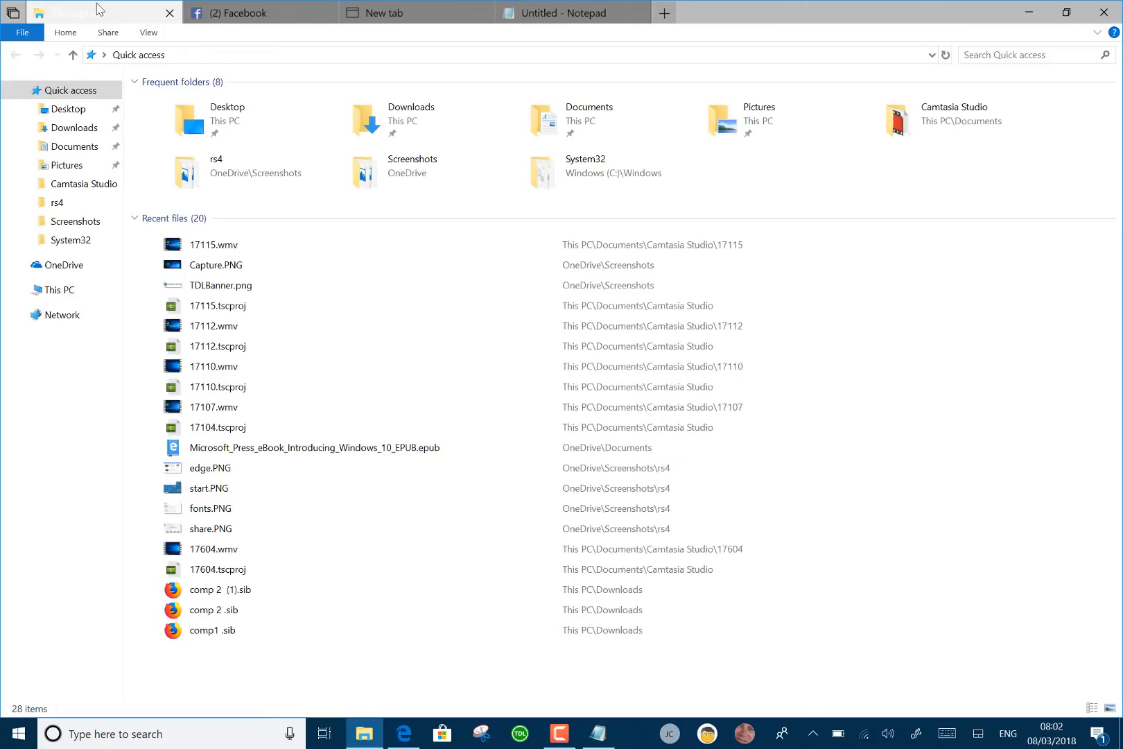
mouse_move(545, 6)
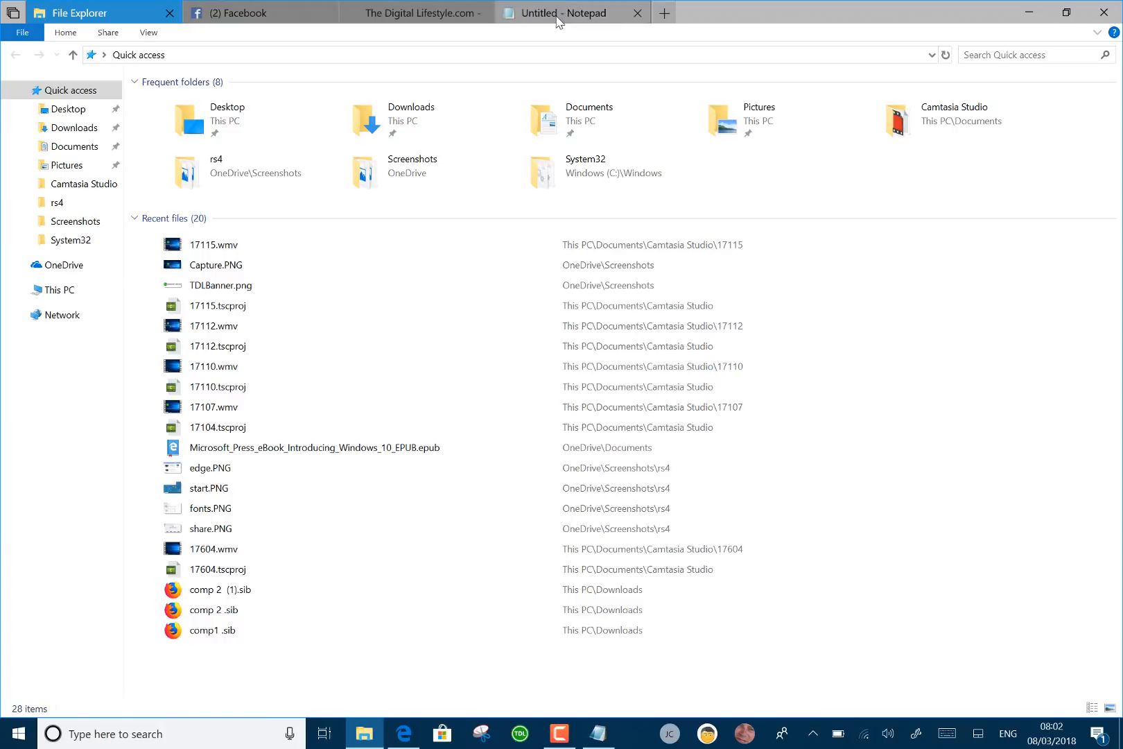
click(416, 12)
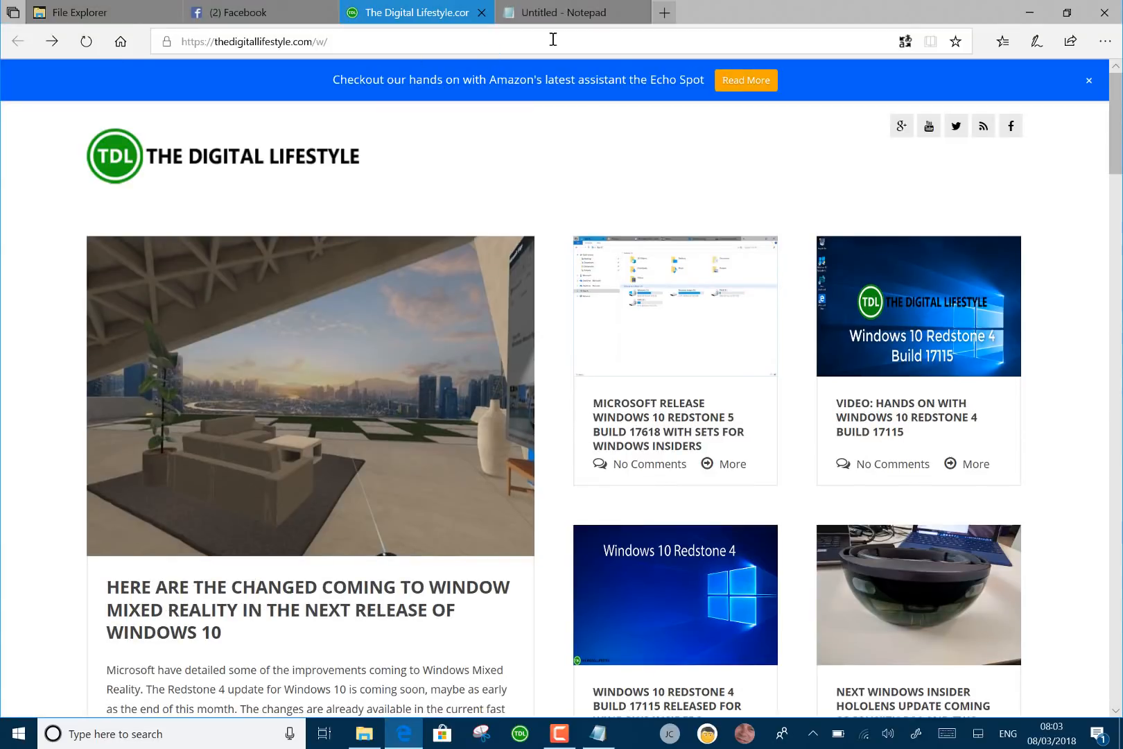
Step: Switch to the OneNote set, add a new page and launch Command Prompt into it
click(624, 734)
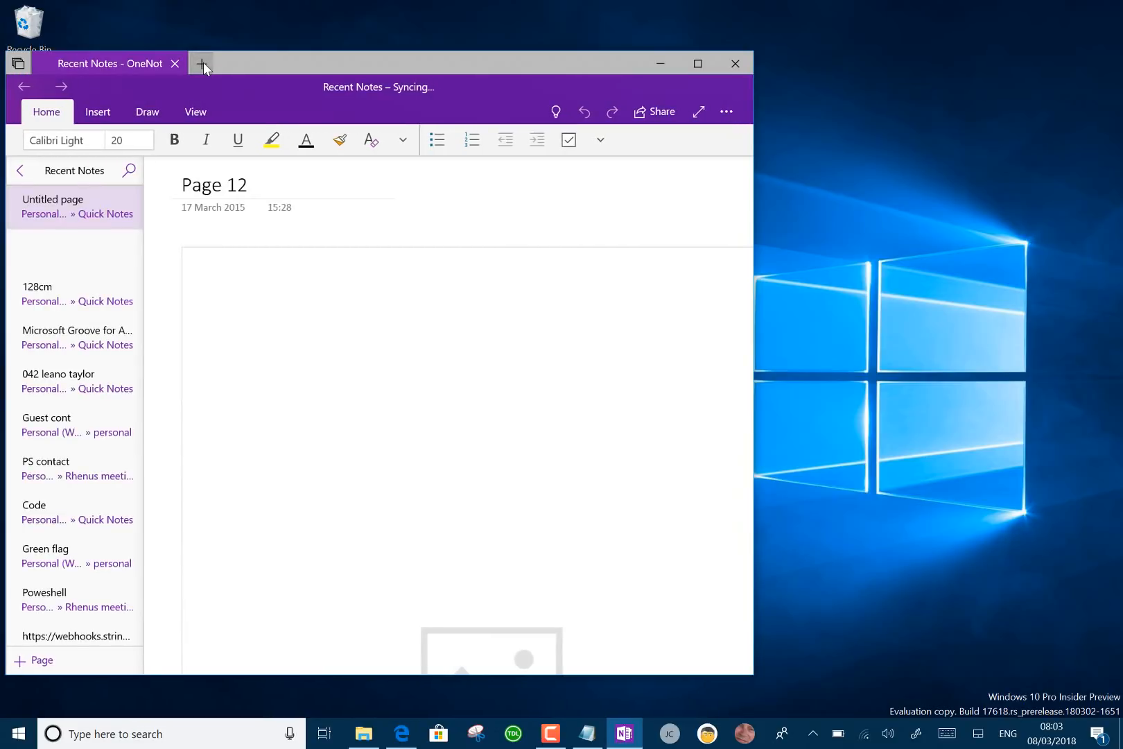
click(401, 734)
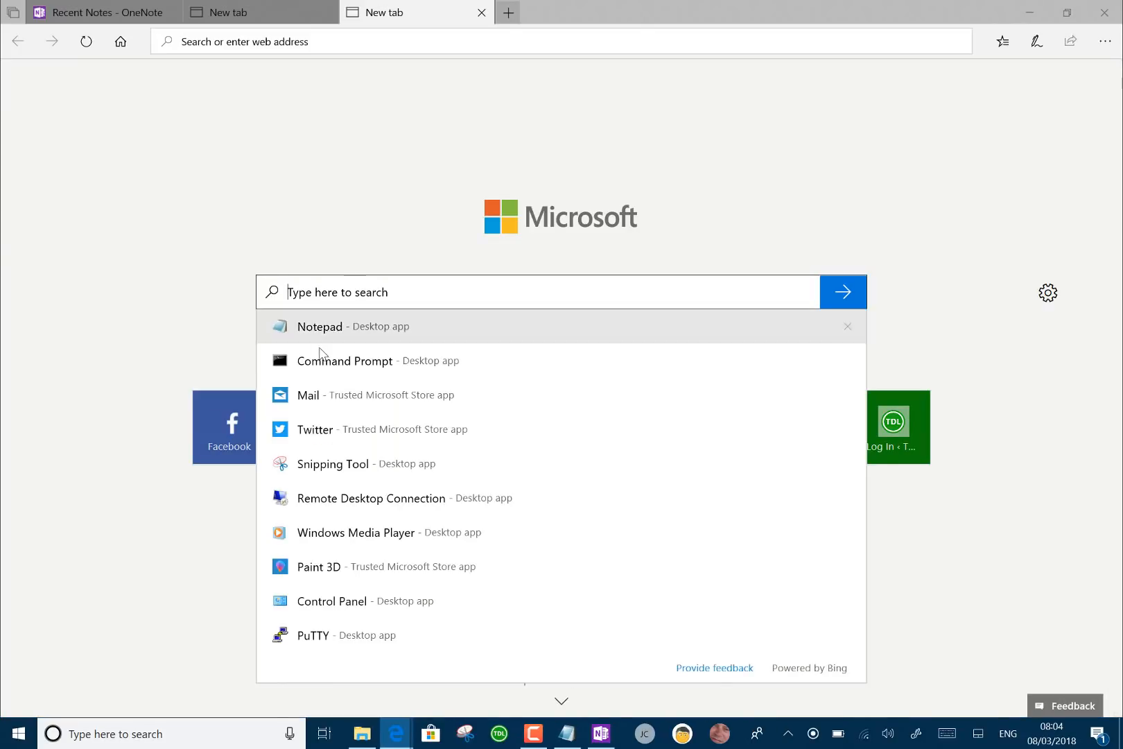
mouse_move(344, 361)
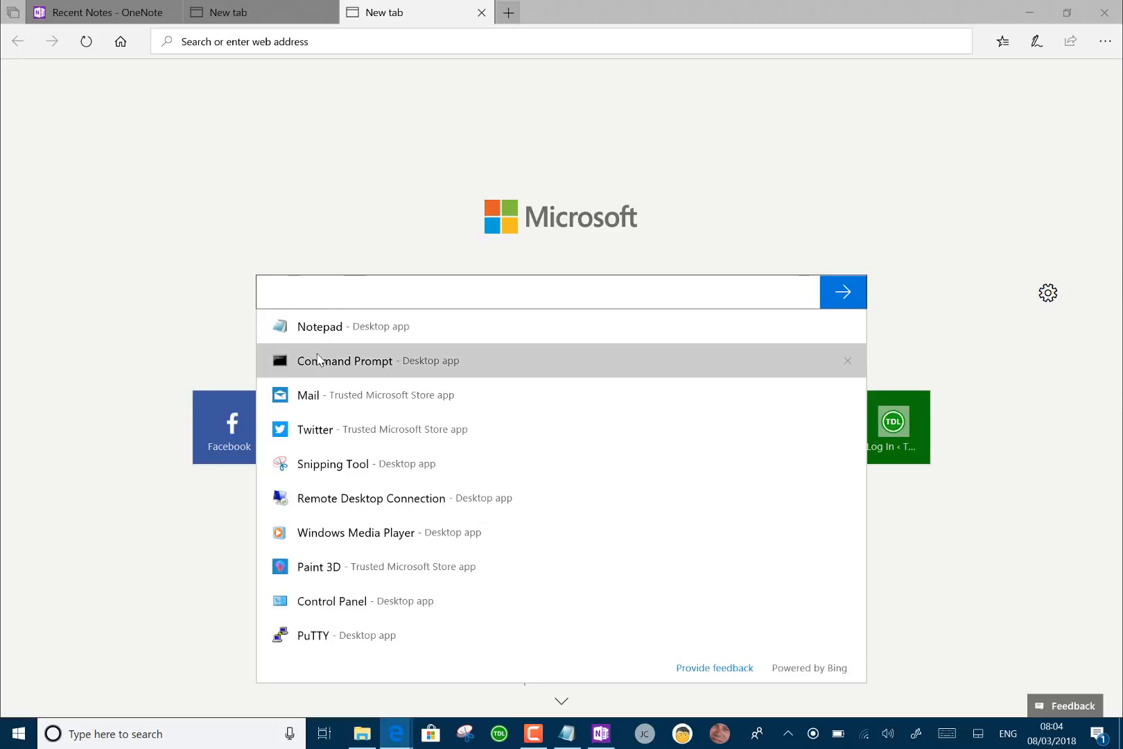
click(344, 361)
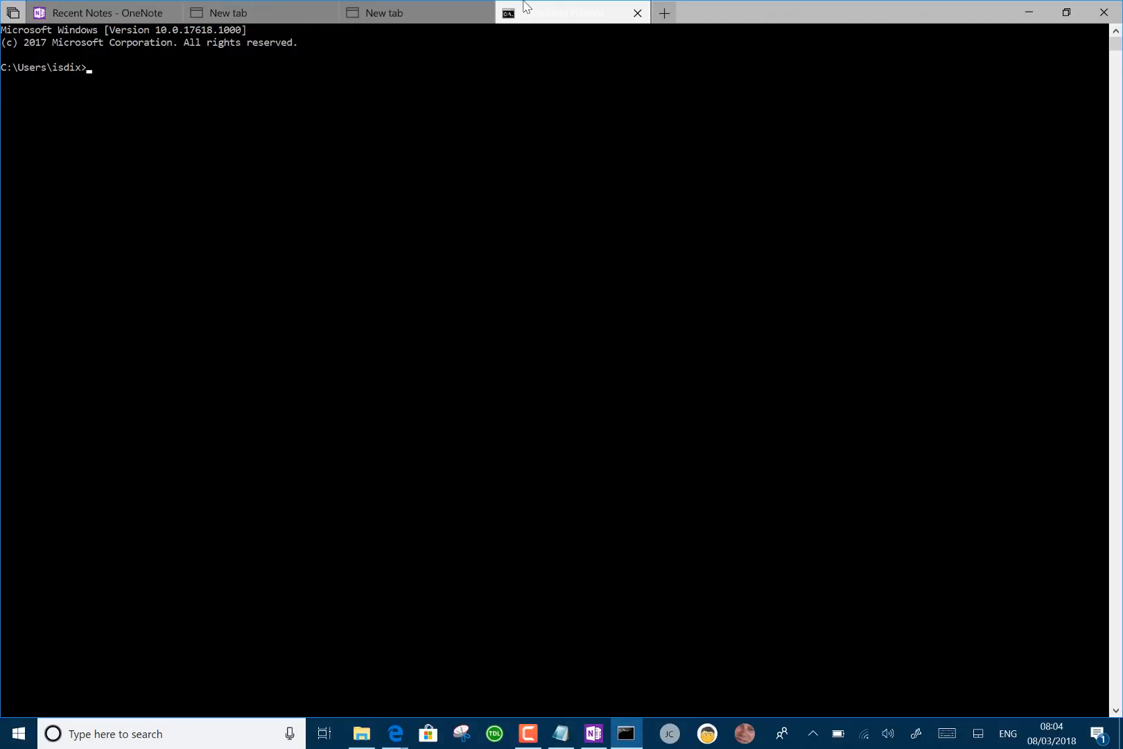
Step: Flip between the empty browser page, Command Prompt and OneNote tabs within the second set
click(104, 12)
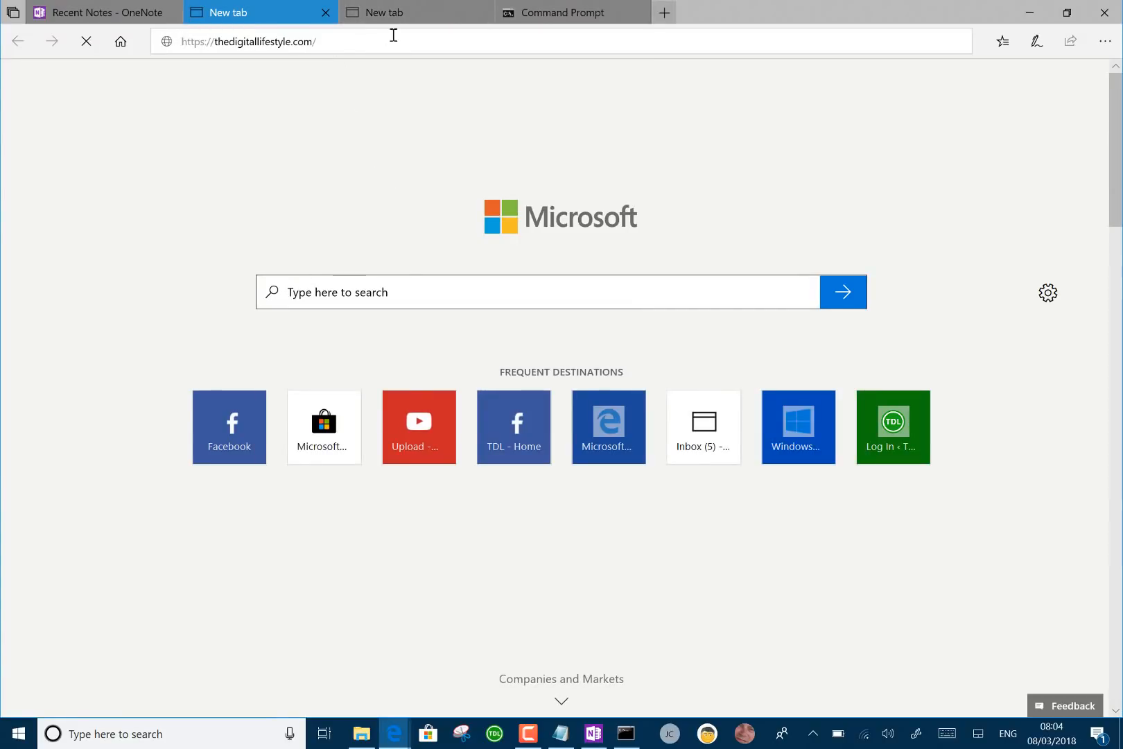
click(570, 13)
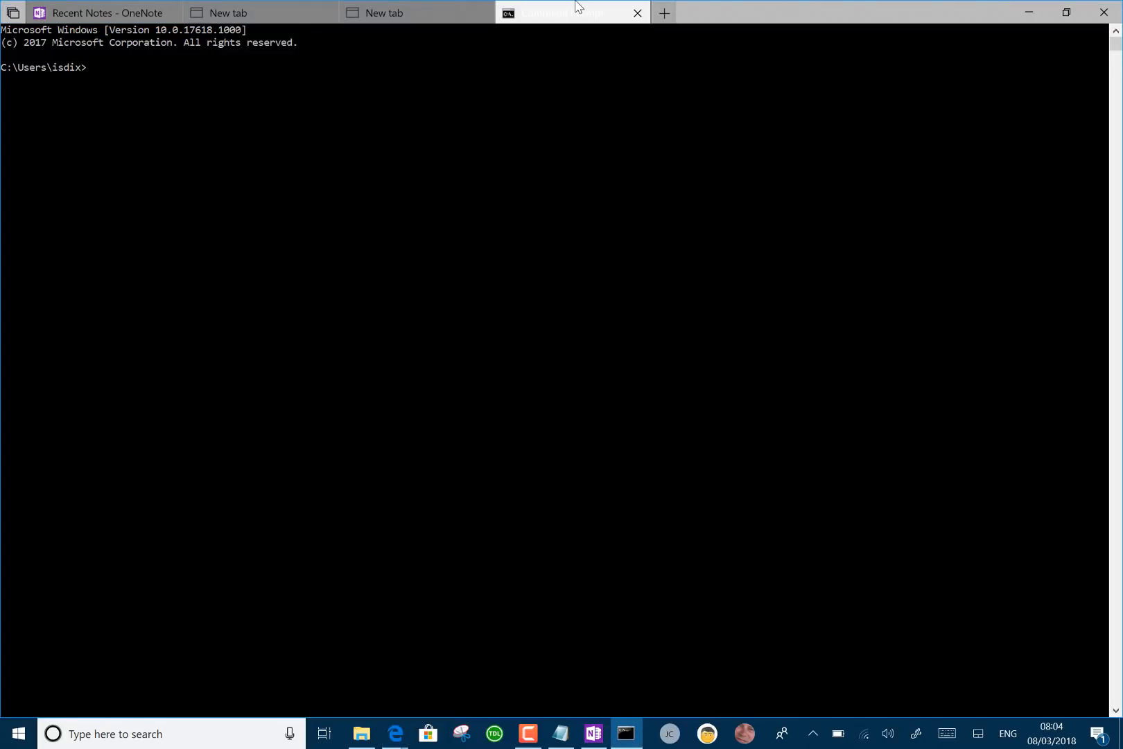
click(261, 13)
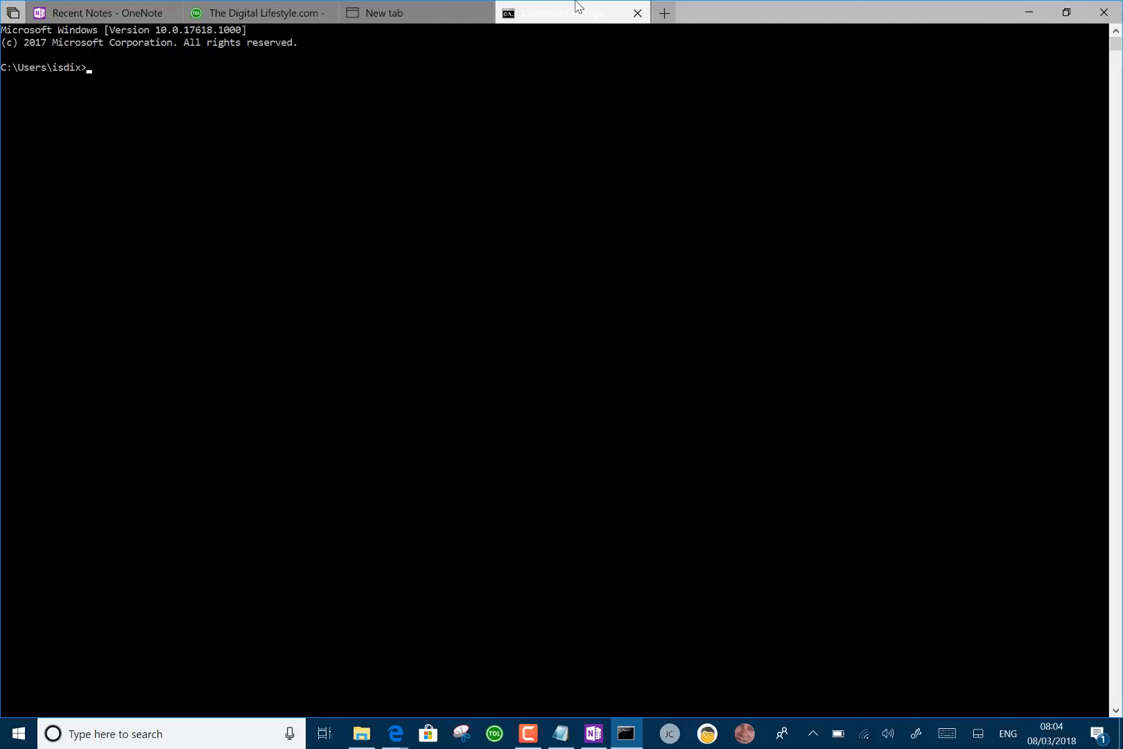
mouse_move(278, 169)
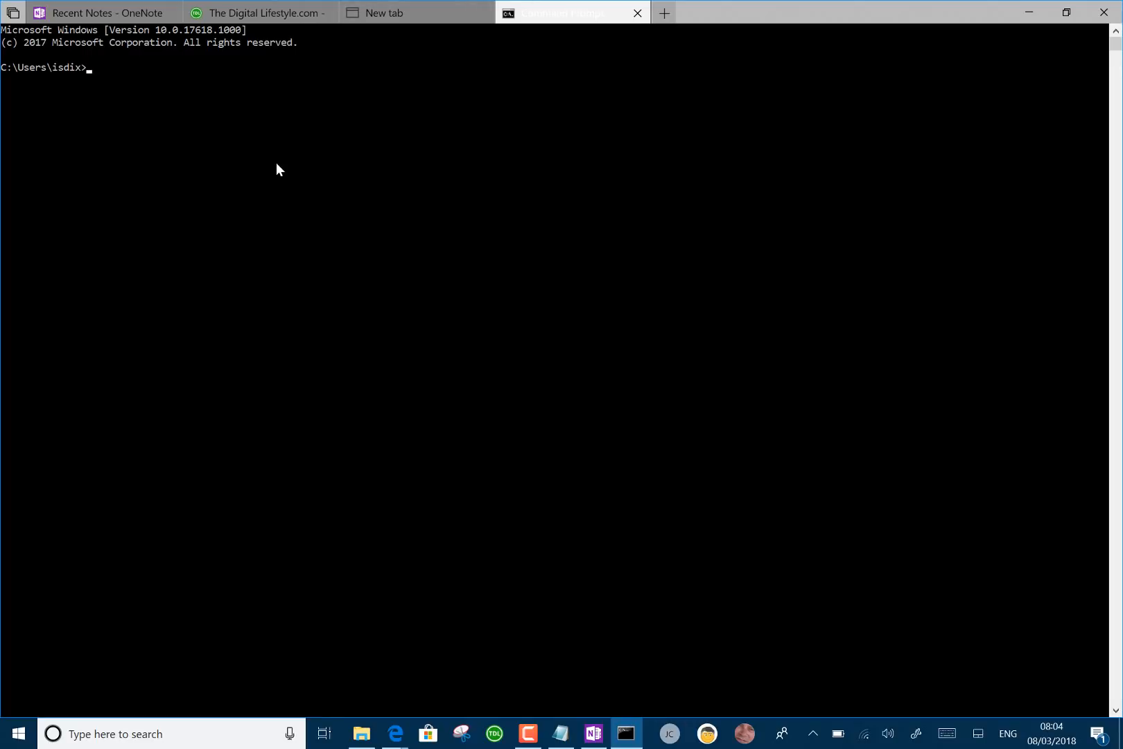
mouse_move(455, 31)
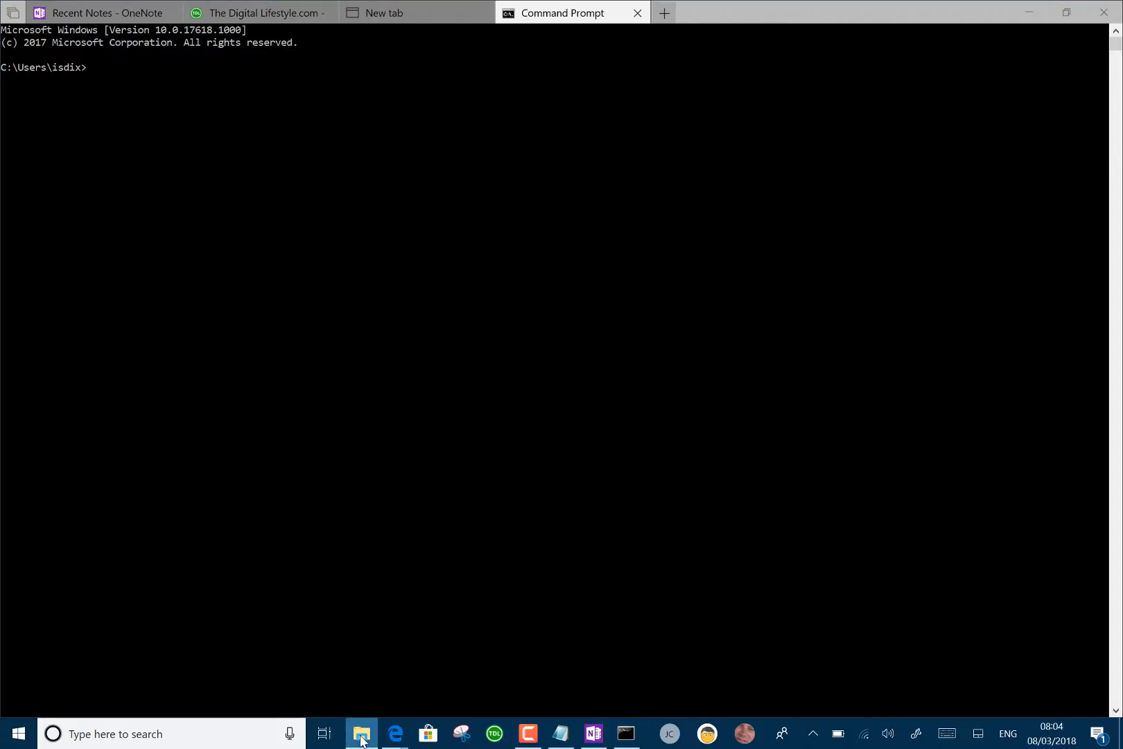
Step: Bring the File Explorer set forward, search 'file' on the new tab page and open File Explorer from the results
click(395, 734)
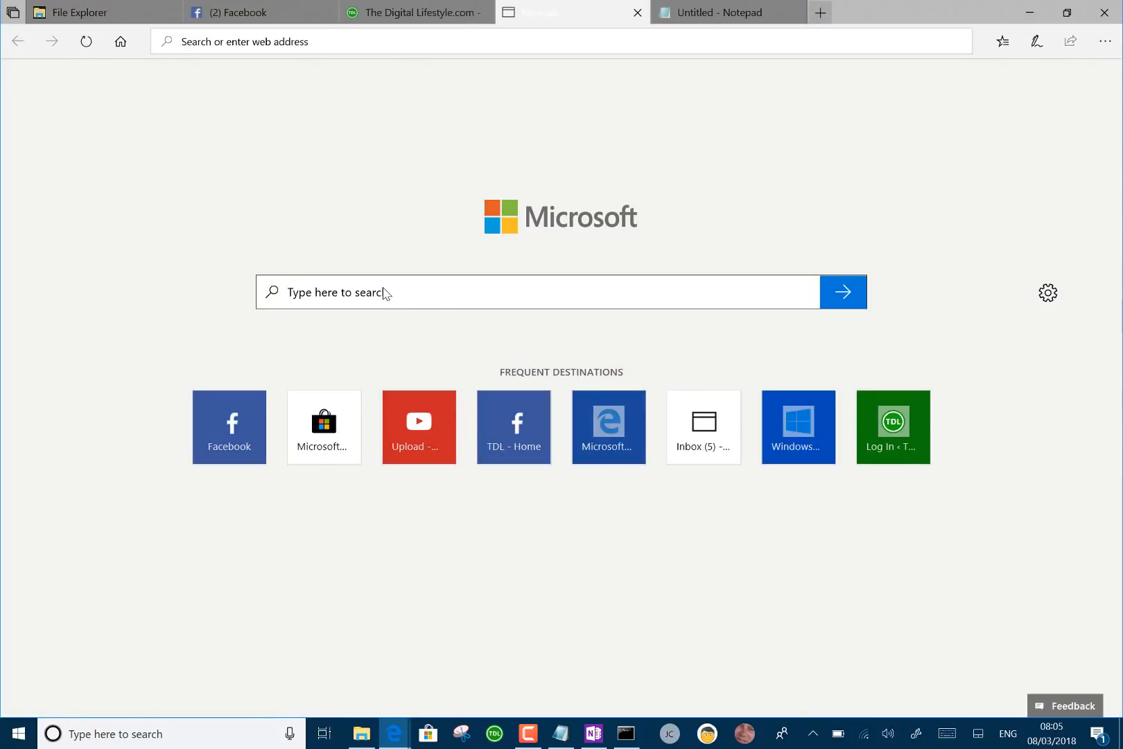
text(fil)
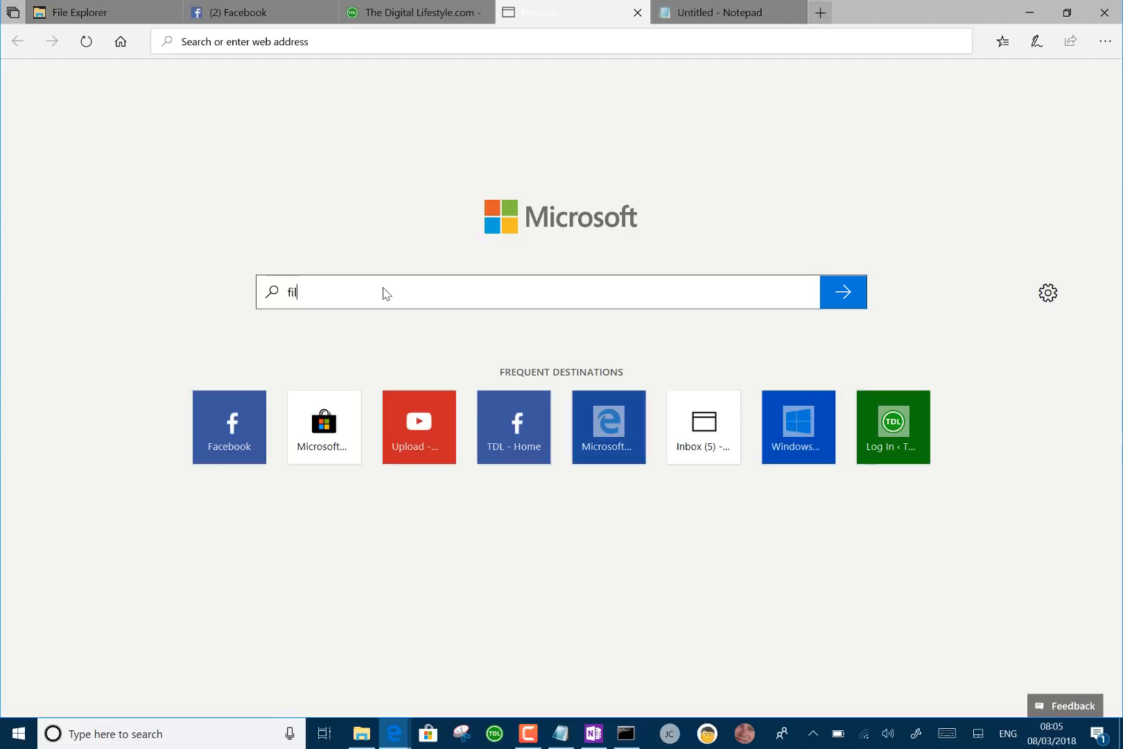
key(Backspace)
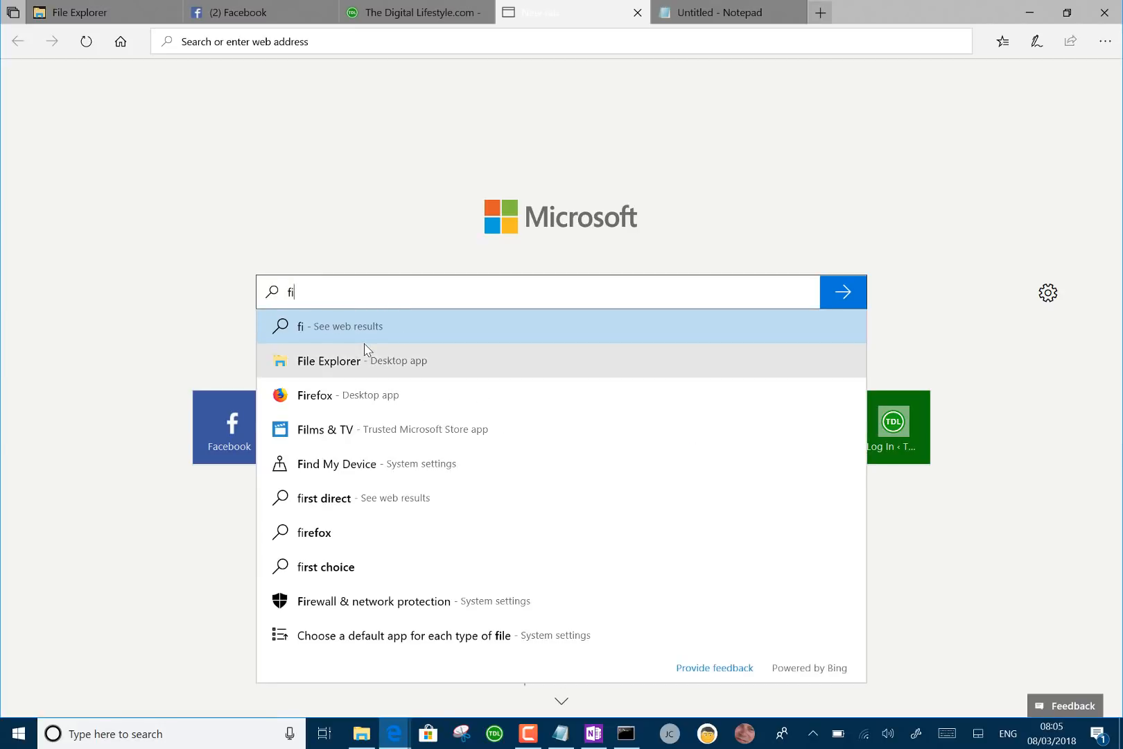
mouse_move(351, 367)
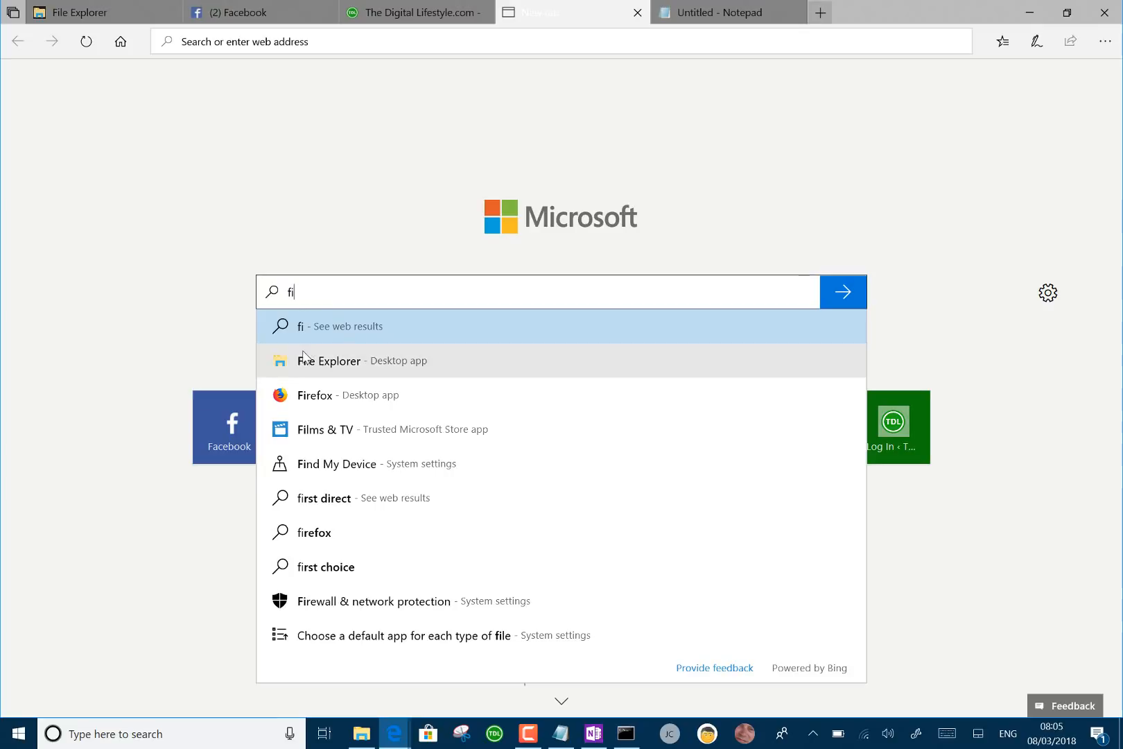
click(329, 360)
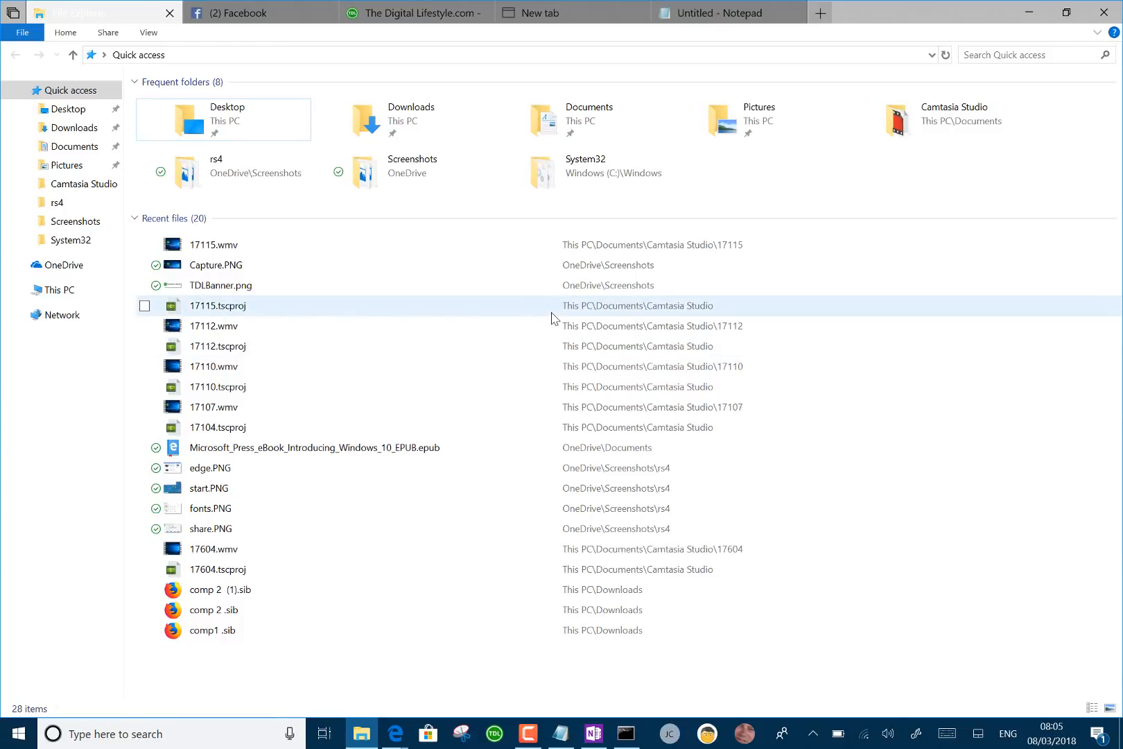
mouse_move(552, 318)
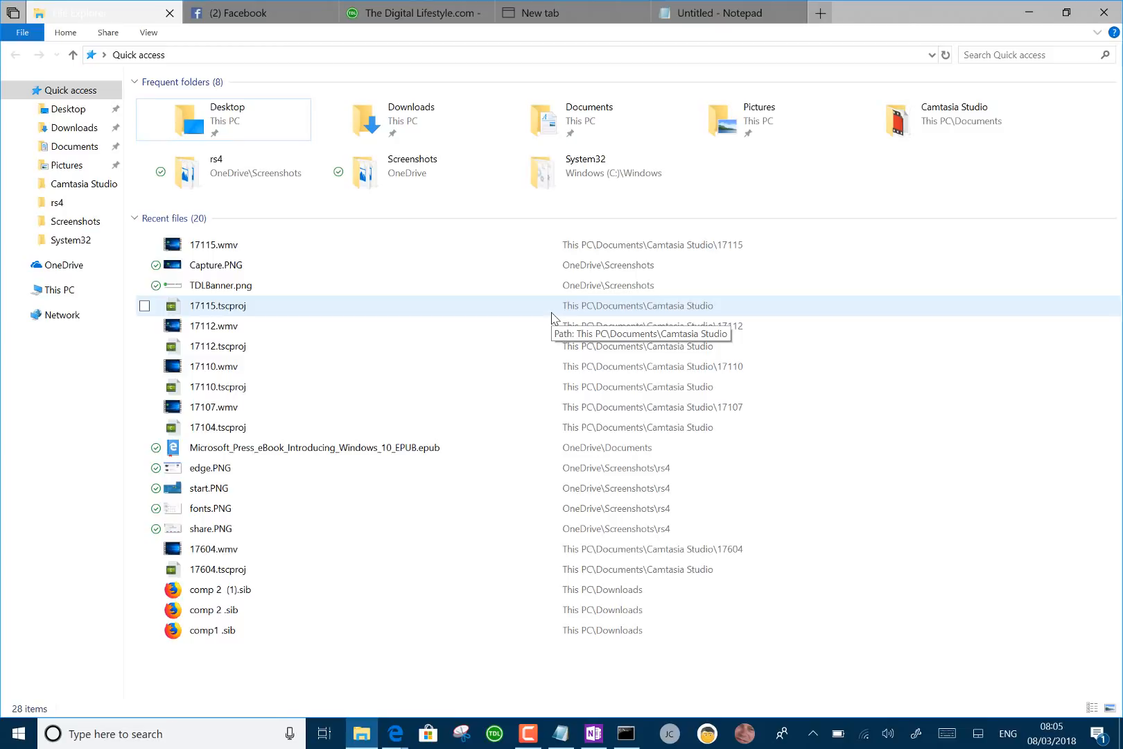
Step: Close the Notepad tab and click through The Digital Lifestyle page back to the new tab
click(559, 13)
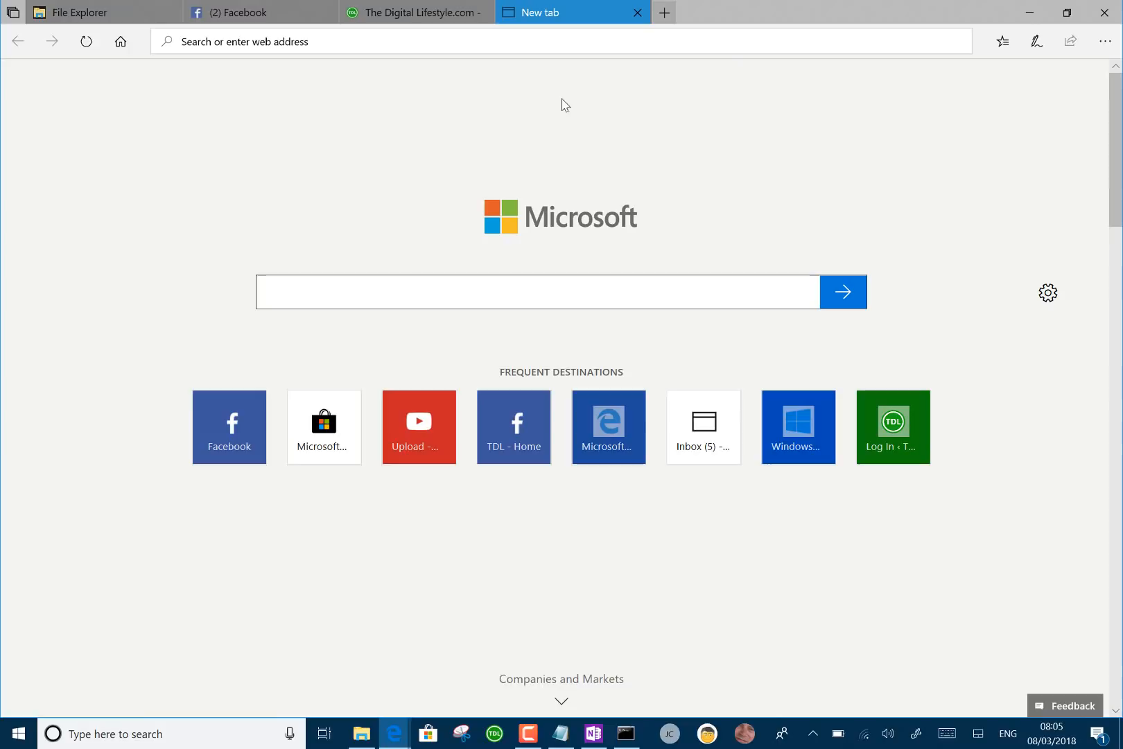
click(416, 13)
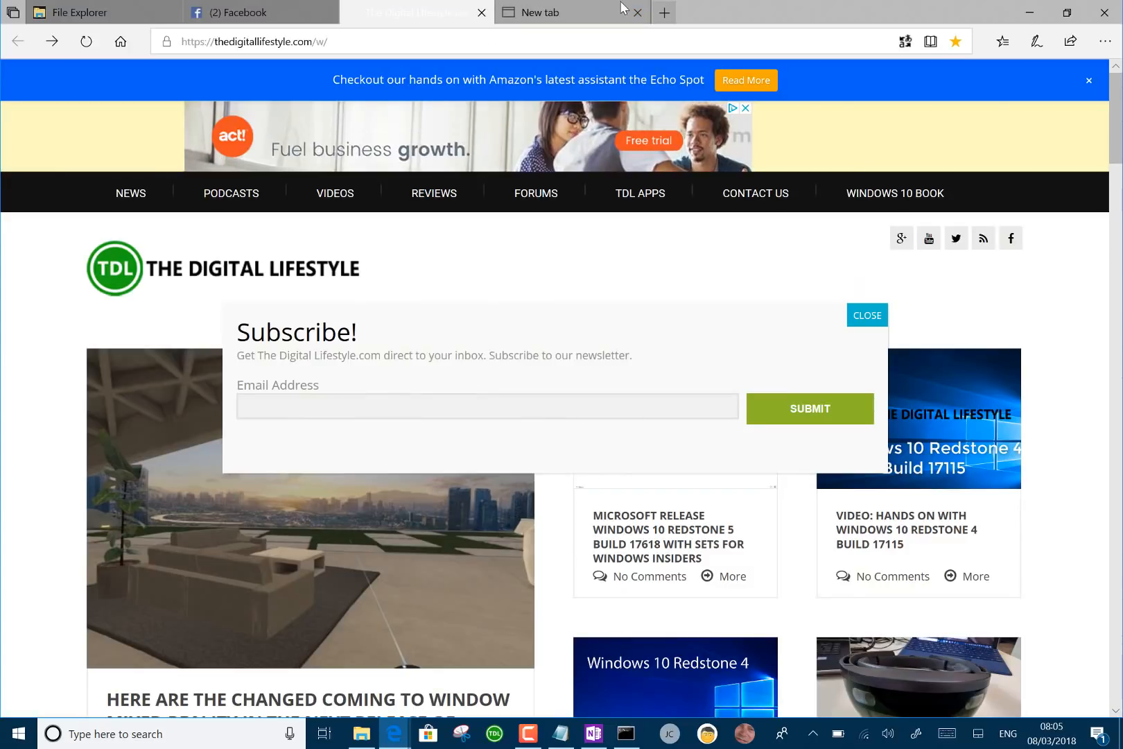
click(573, 12)
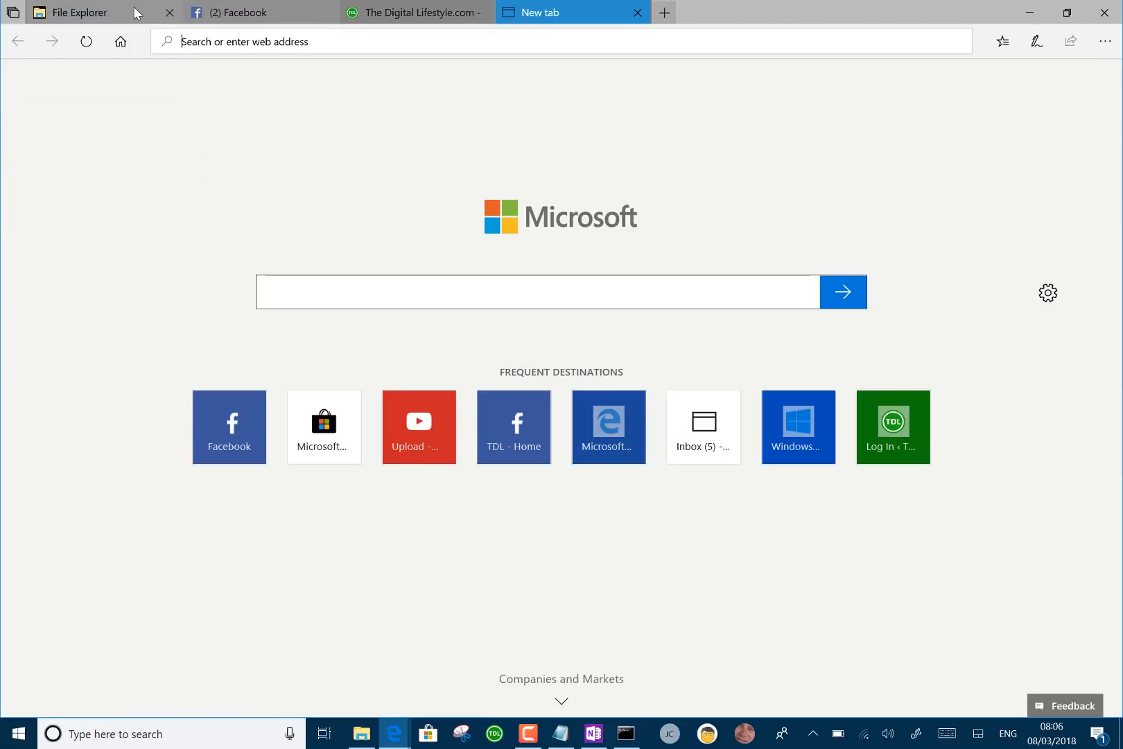
Step: From Start, reach Windows Settings > System > Multi-tasking with snap, timeline and tabs-in-apps options
click(79, 13)
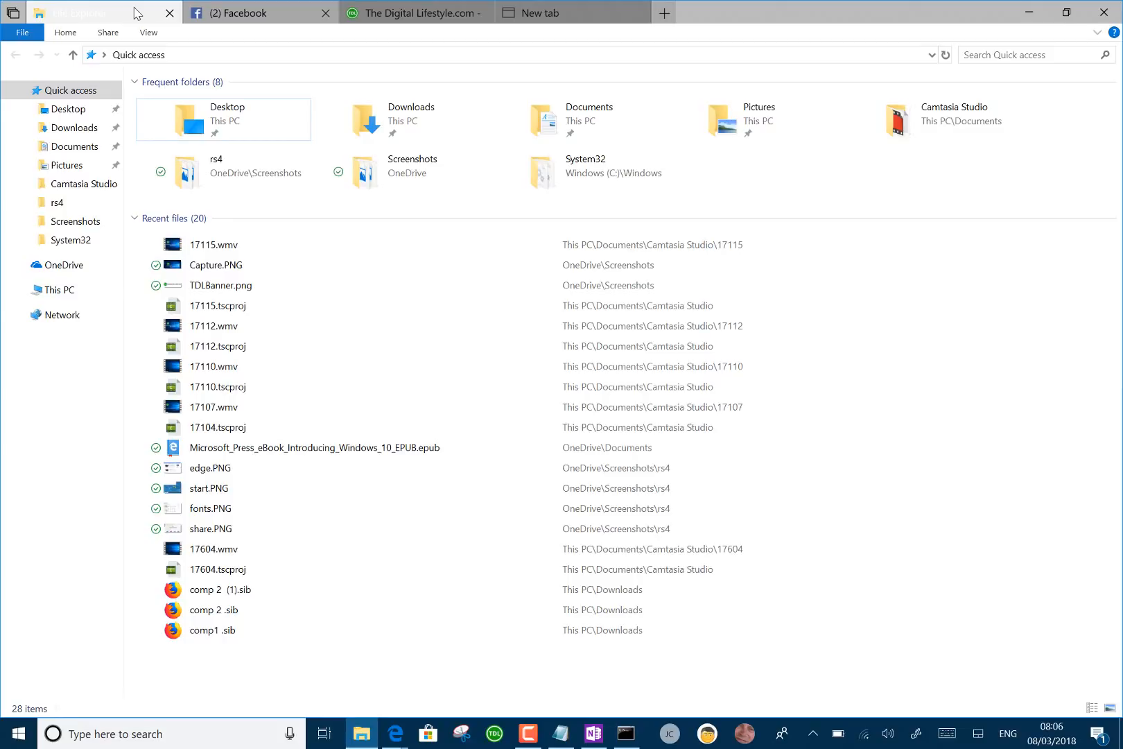
click(17, 733)
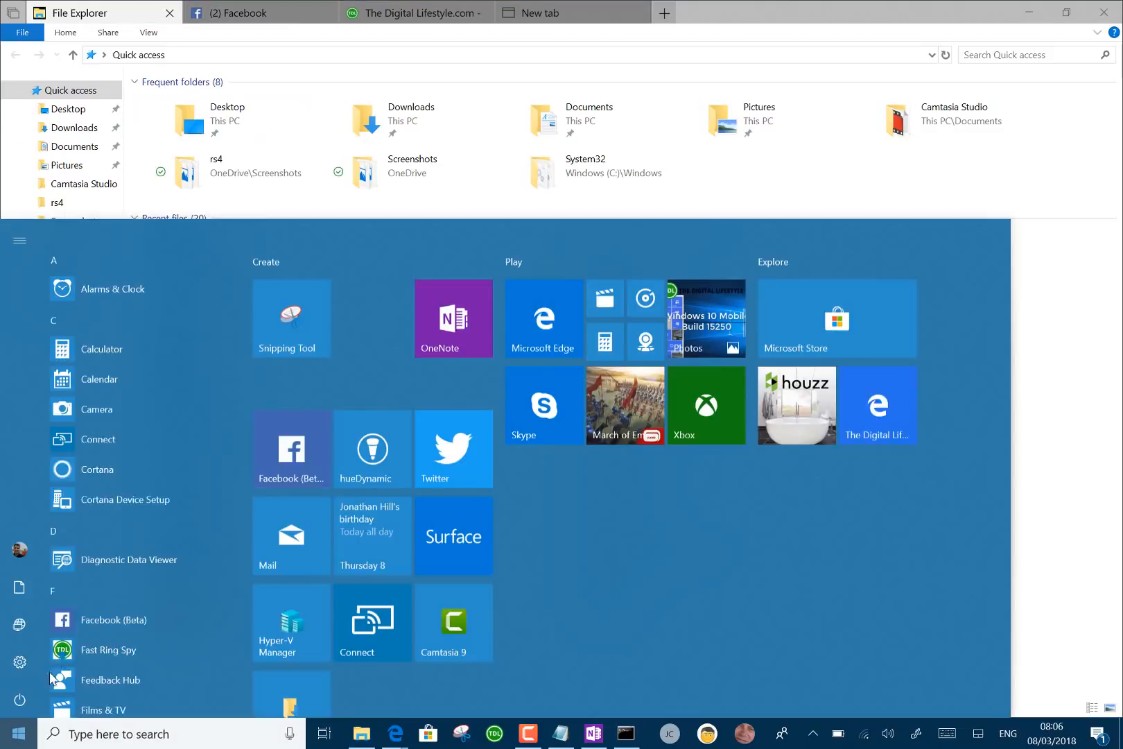
click(19, 661)
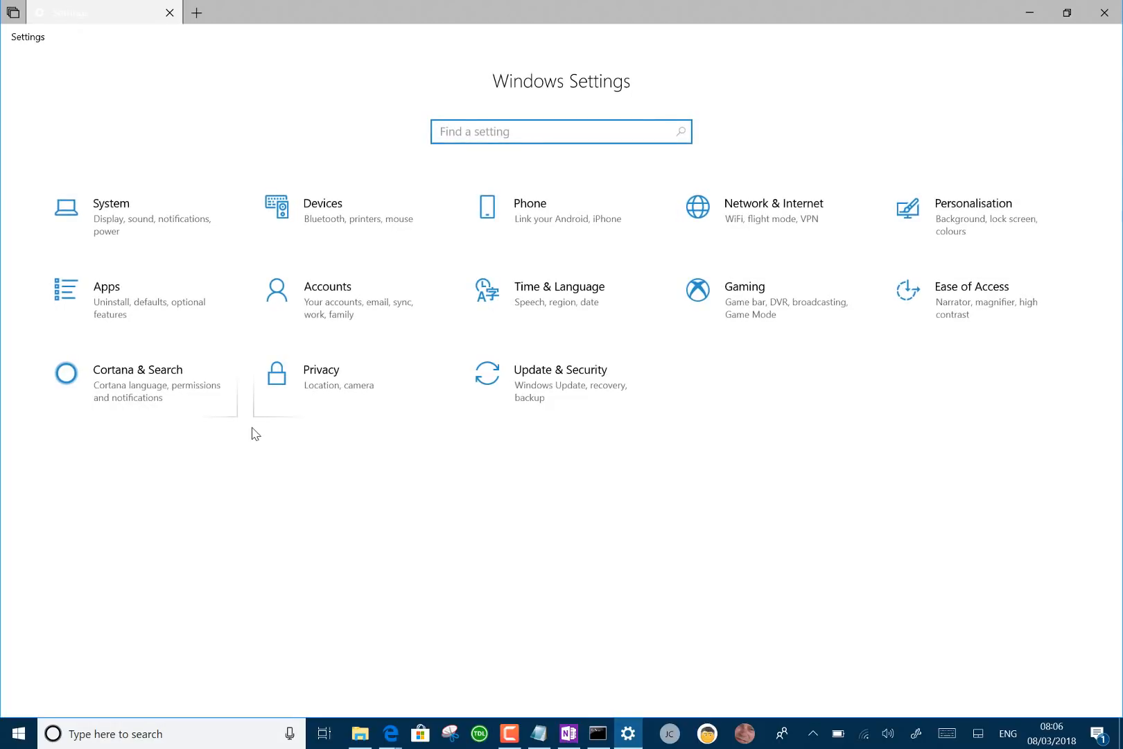
mouse_move(106, 218)
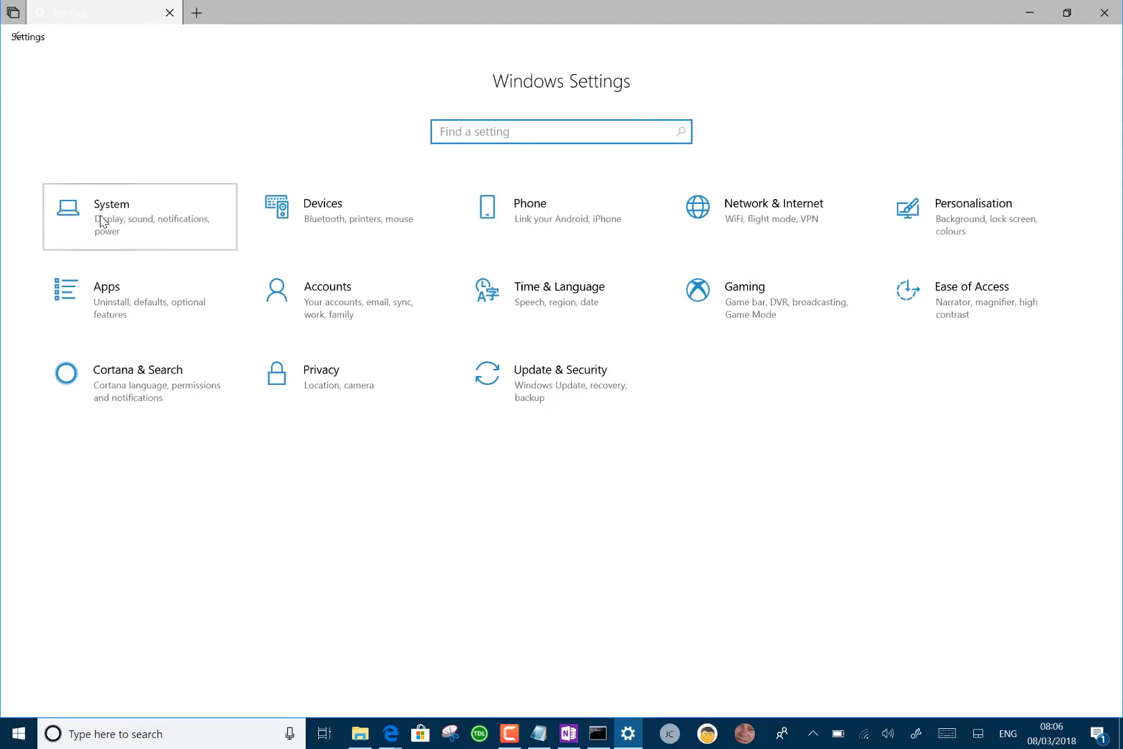
click(140, 216)
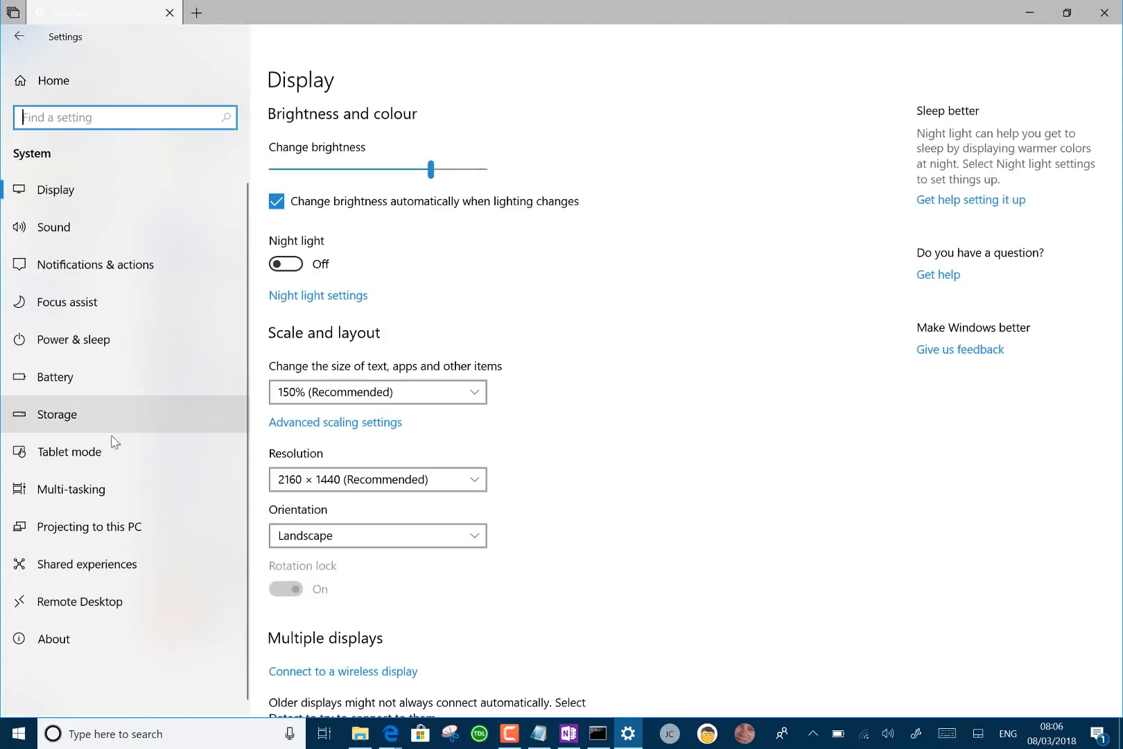
click(72, 490)
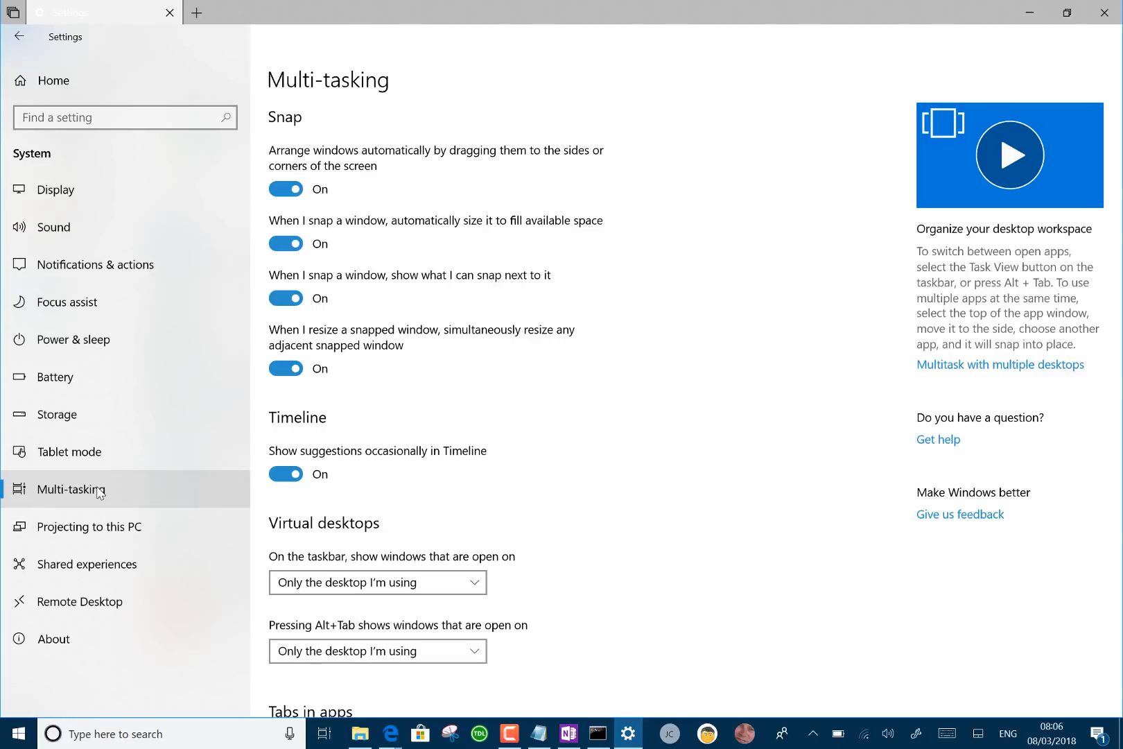
mouse_move(638, 86)
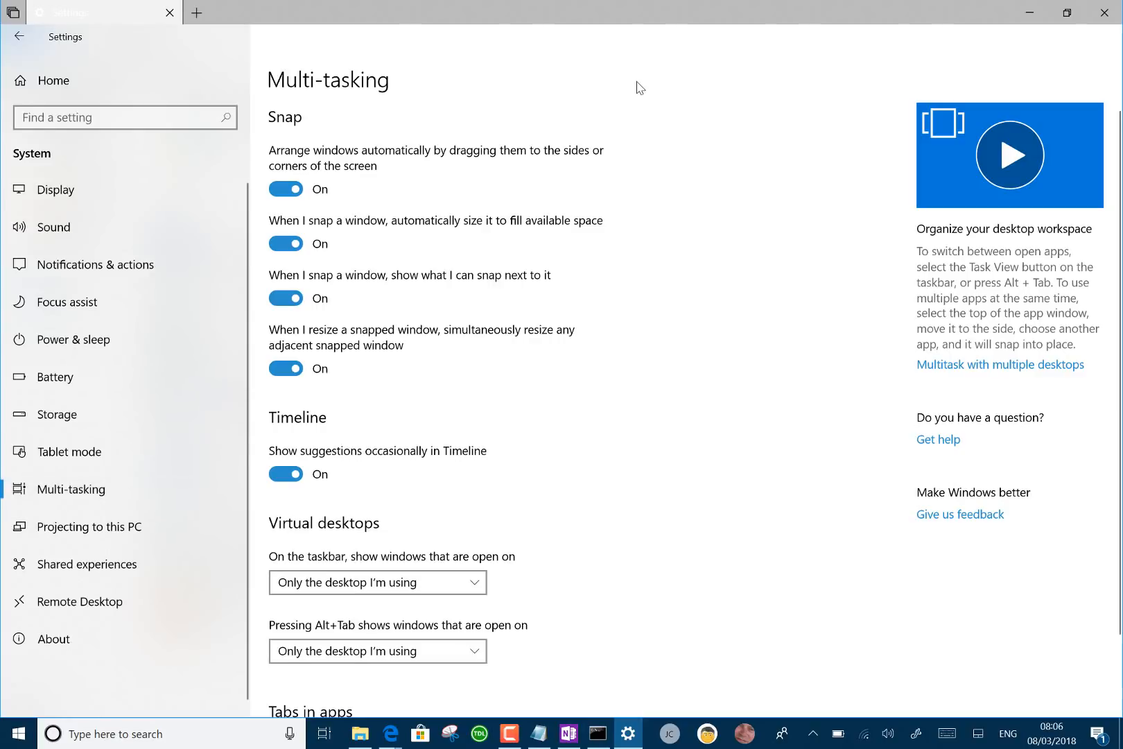
Step: Return to the File Explorer set showing the Quick access file list
click(359, 734)
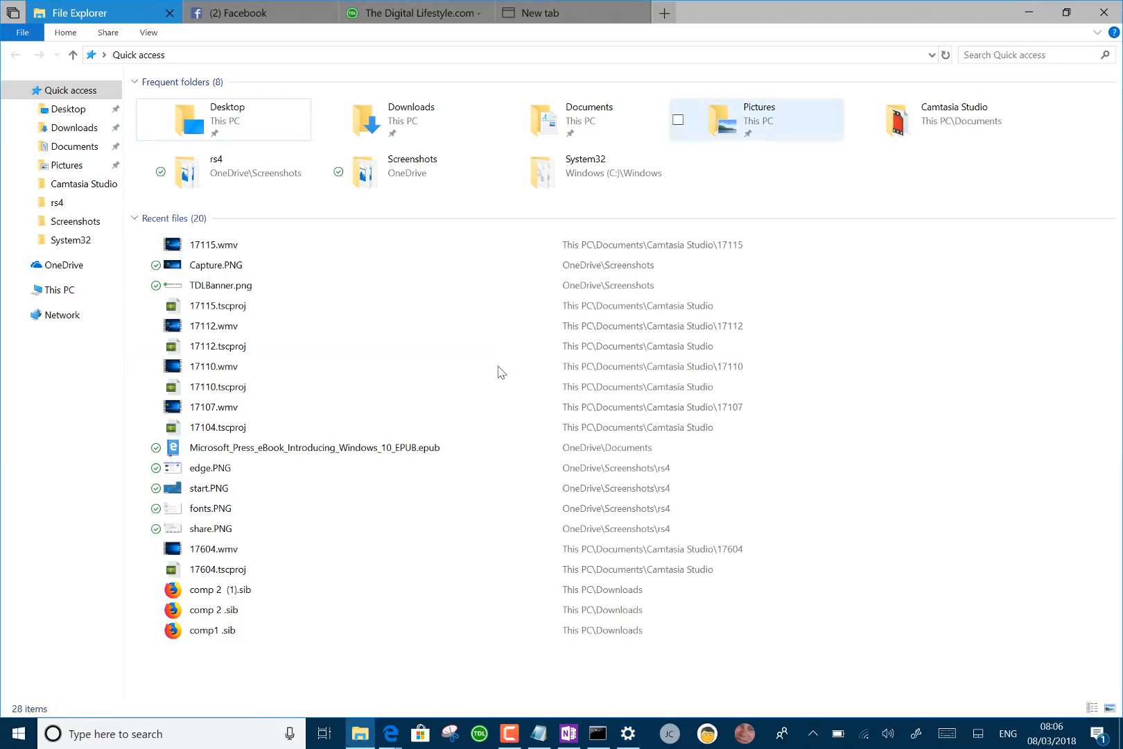
mouse_move(753, 653)
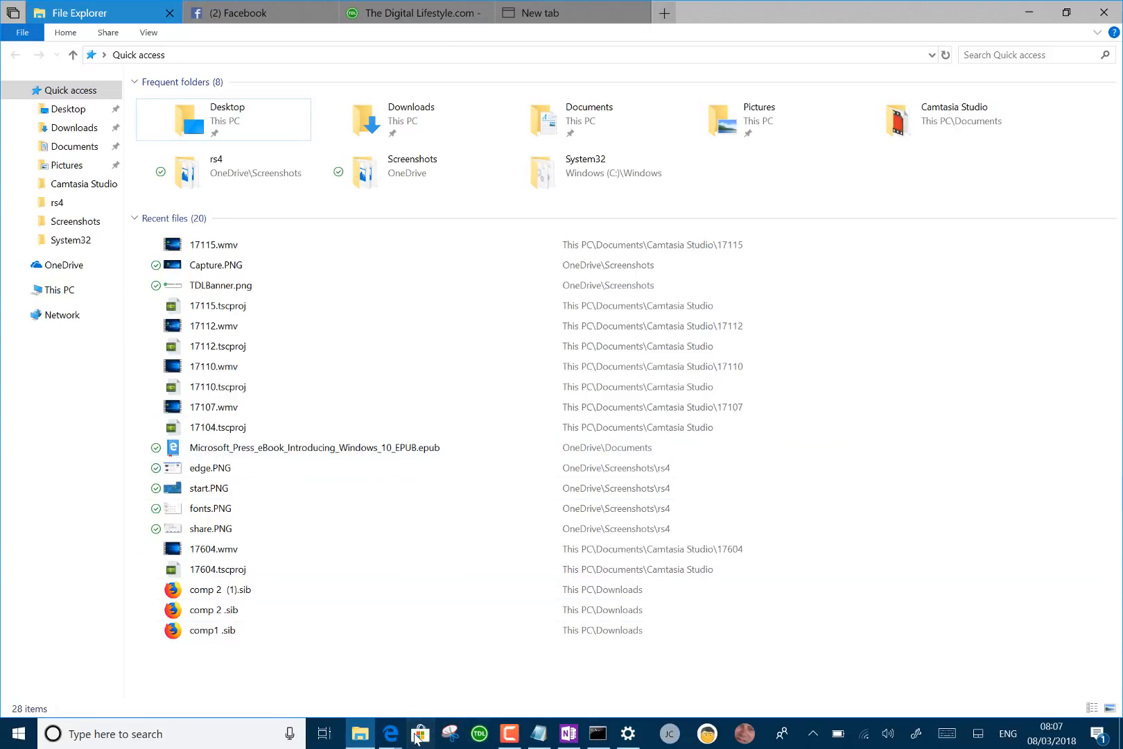
Step: Launch Microsoft Store in its own window, then bring Notepad and the Command Prompt set forward from the taskbar
click(420, 733)
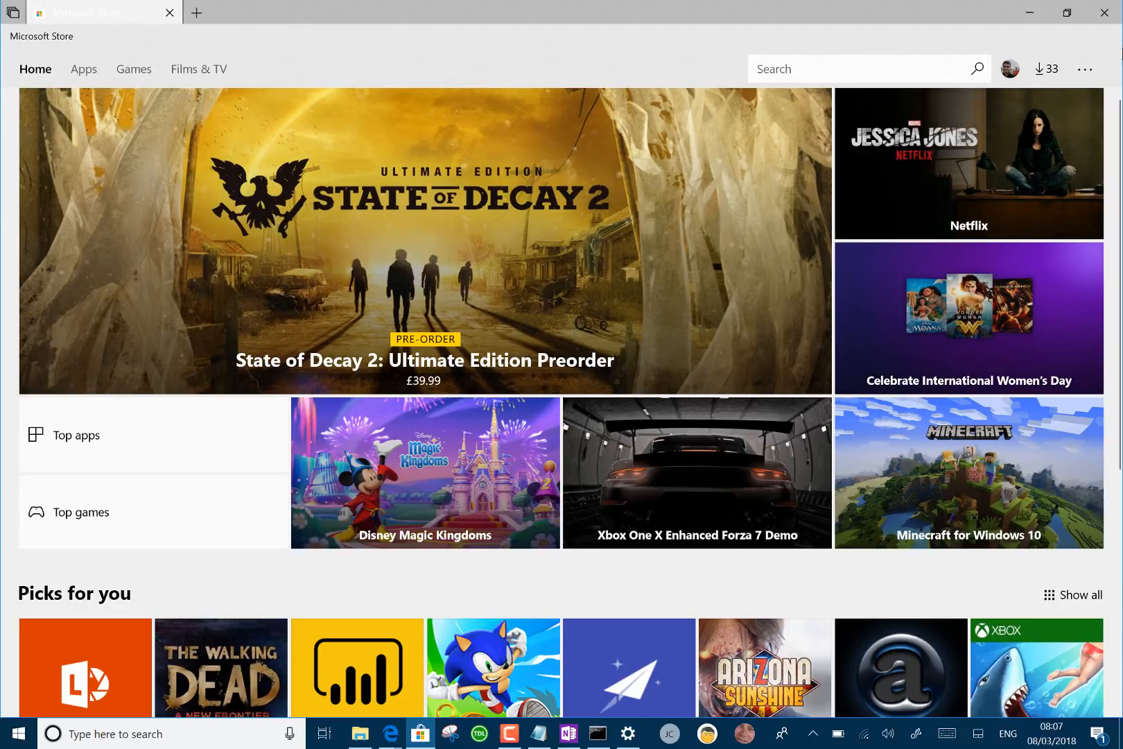
mouse_move(541, 734)
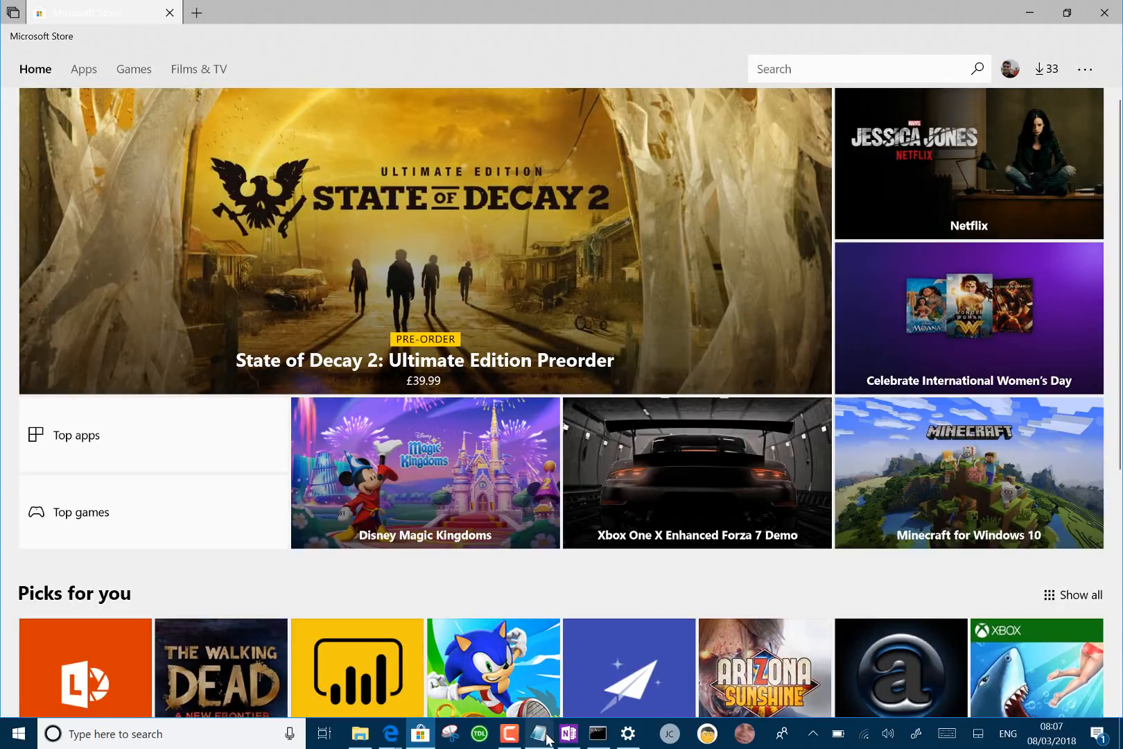
click(596, 734)
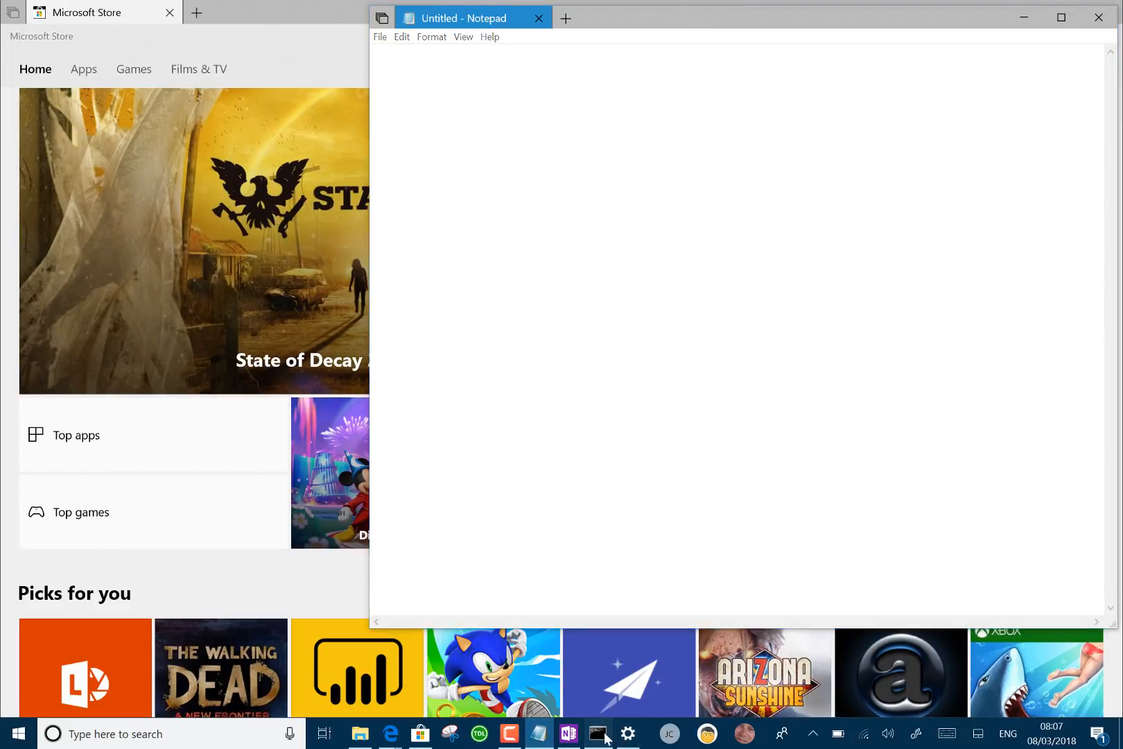
click(596, 733)
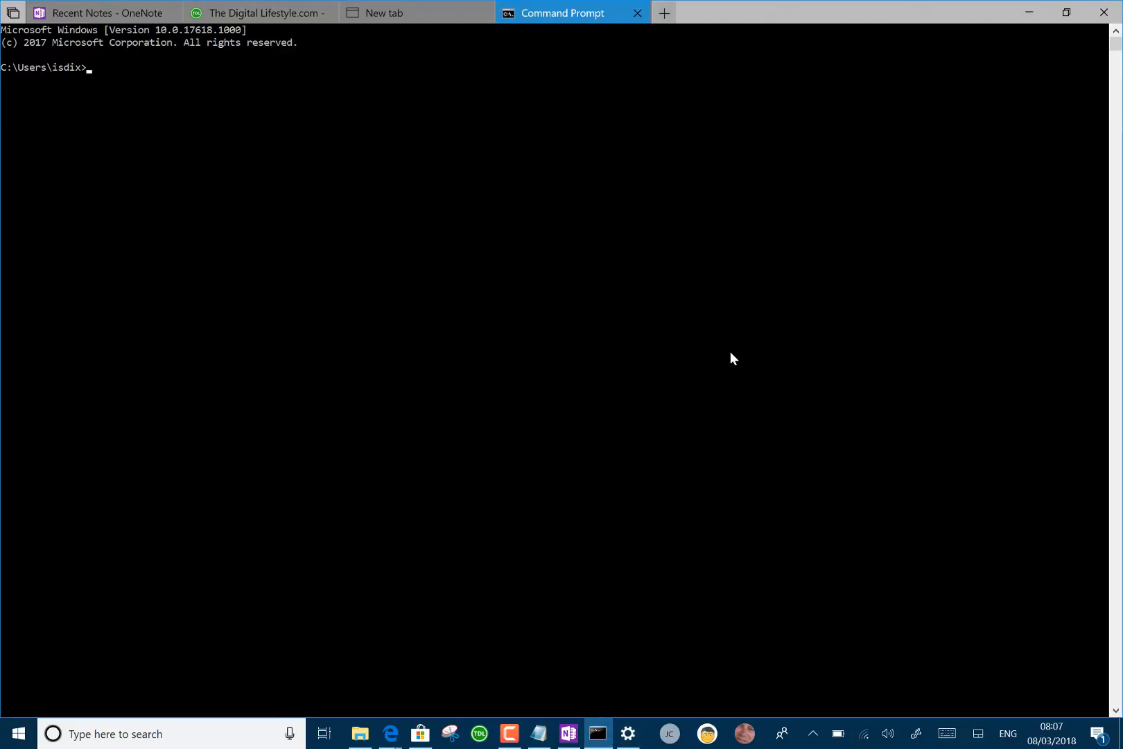